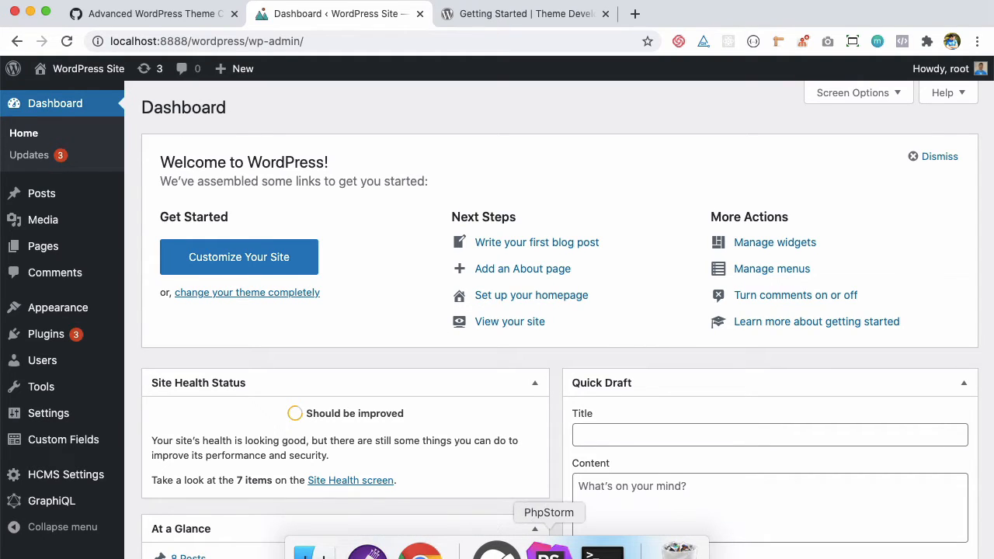
- Show the WordPress project tree in PhpStorm, browsing wp-admin, wp-includes and core files
{"action": "left_click", "coordinate": [549, 551]}
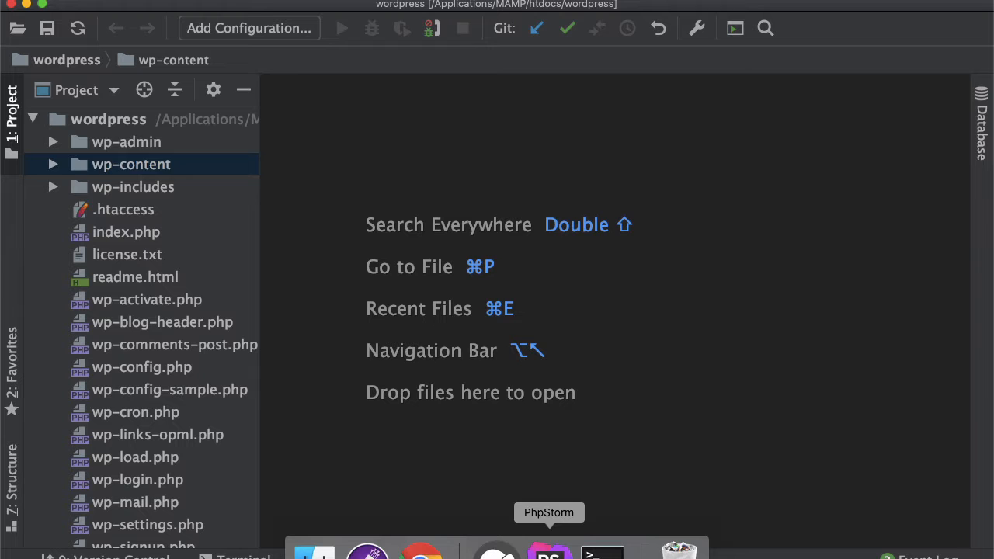
{"action": "left_click", "coordinate": [108, 119]}
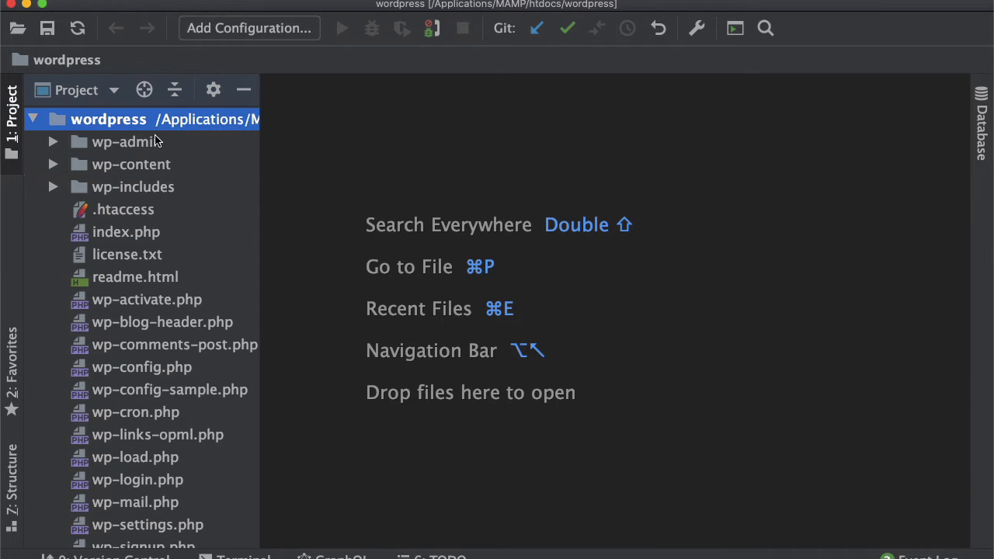
{"action": "left_click", "coordinate": [126, 142]}
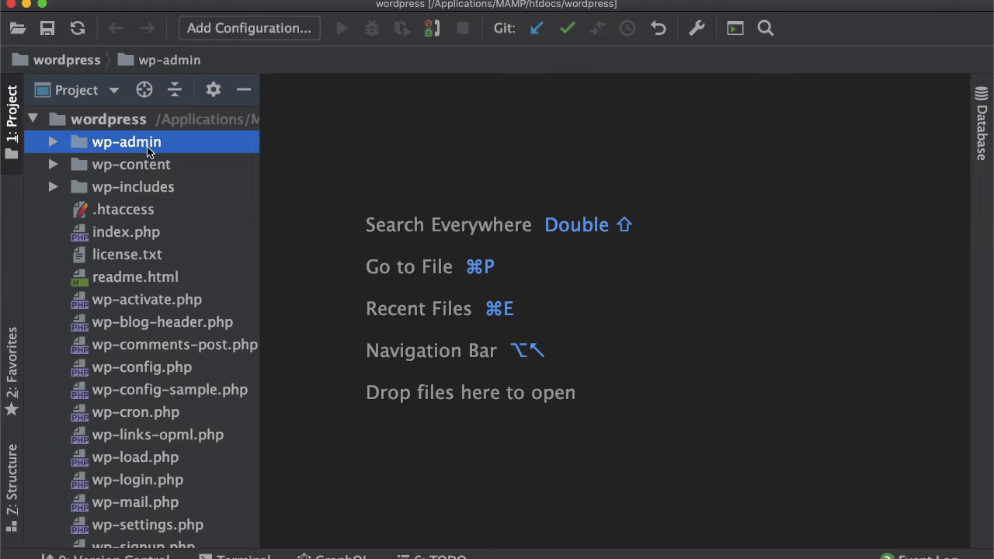
{"action": "left_click", "coordinate": [133, 187]}
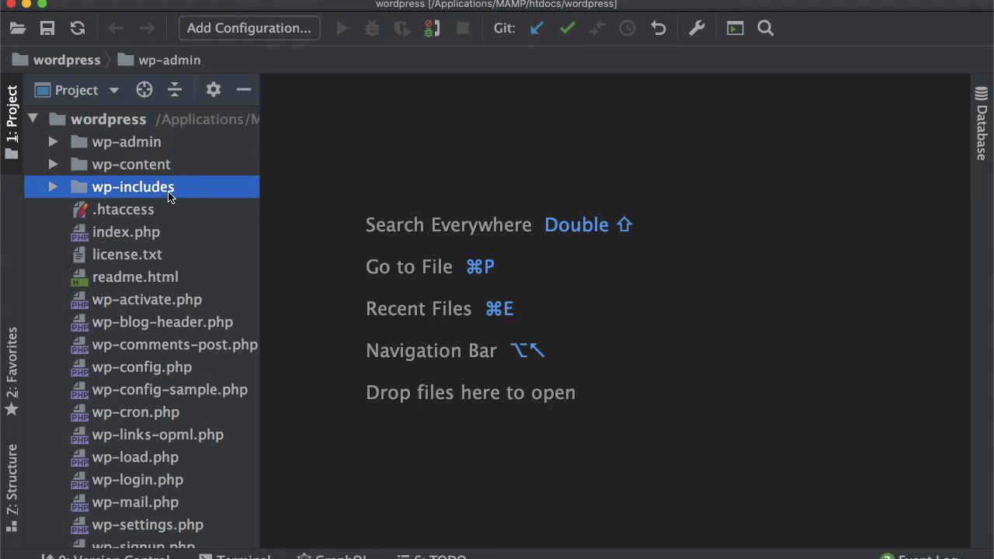
{"action": "left_click", "coordinate": [133, 187]}
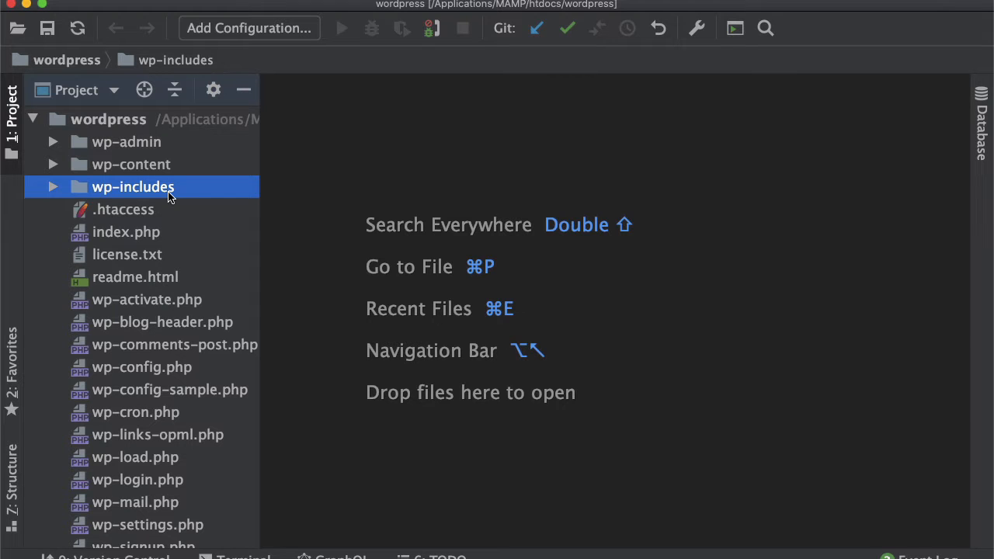
{"action": "mouse_move", "coordinate": [136, 344]}
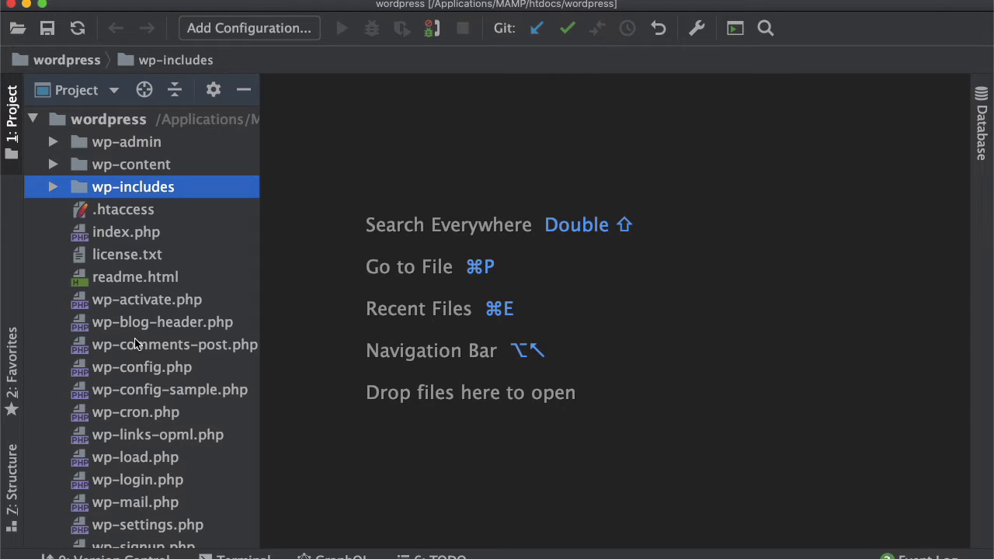
{"action": "scroll", "scroll_direction": "down", "scroll_amount": 3}
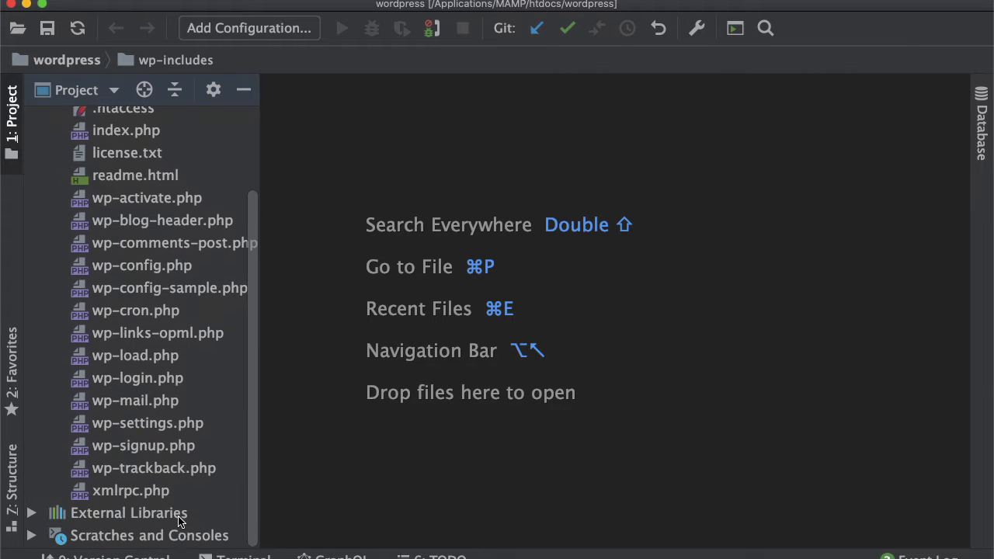
{"action": "mouse_move", "coordinate": [164, 348]}
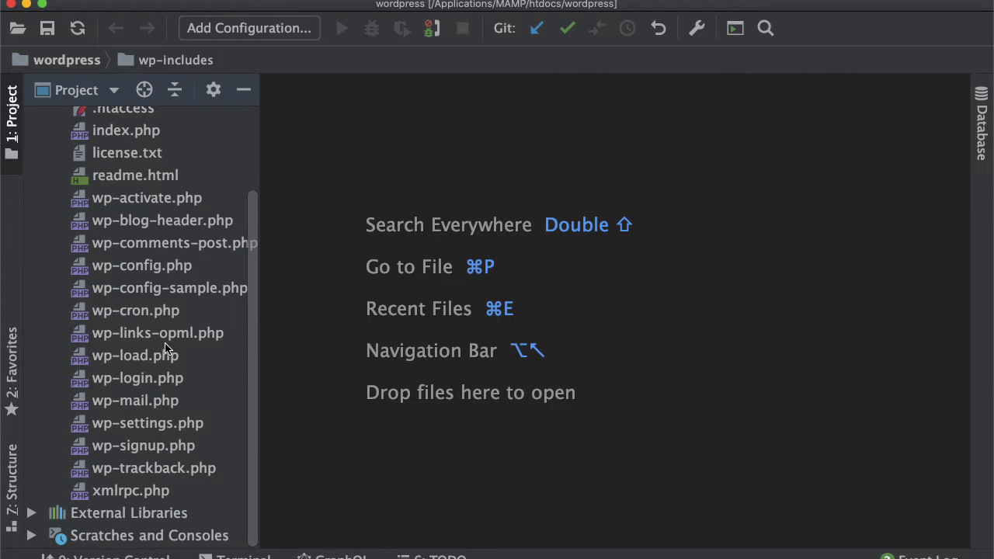
{"action": "mouse_move", "coordinate": [172, 277]}
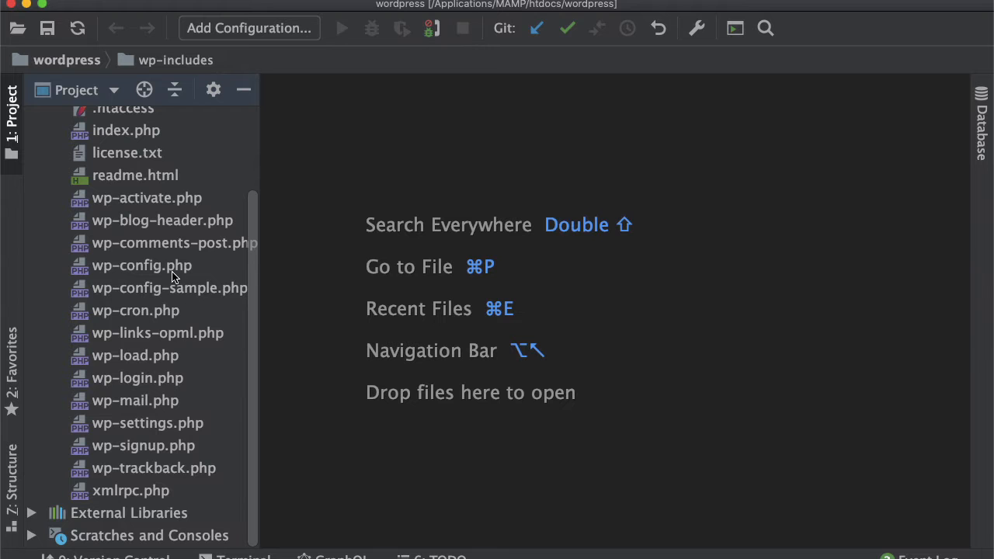
- Open wp-config.php and change the WP_DEBUG value from false to true
{"action": "double_click", "coordinate": [141, 265]}
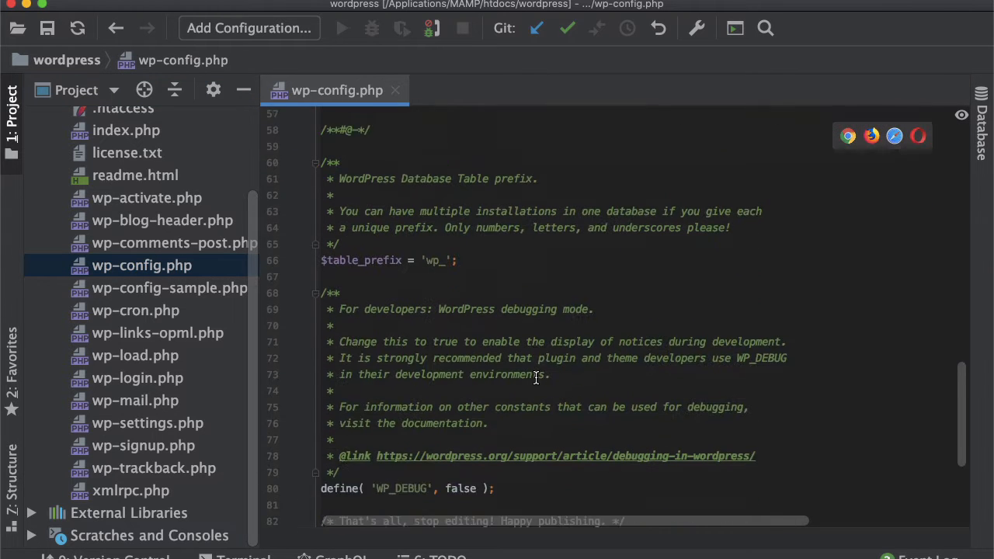
{"action": "scroll", "scroll_direction": "down", "scroll_amount": 3}
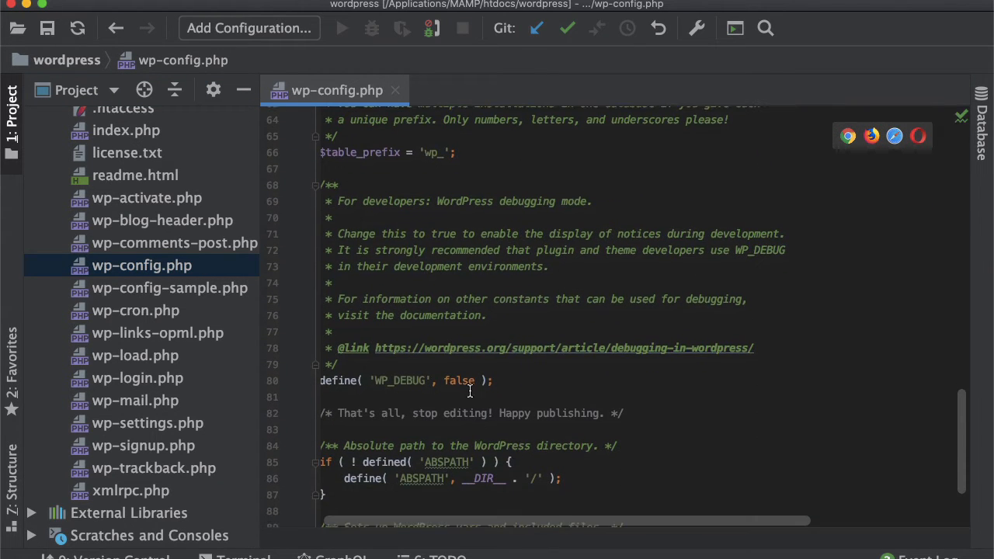
{"action": "type", "text": "TRU"}
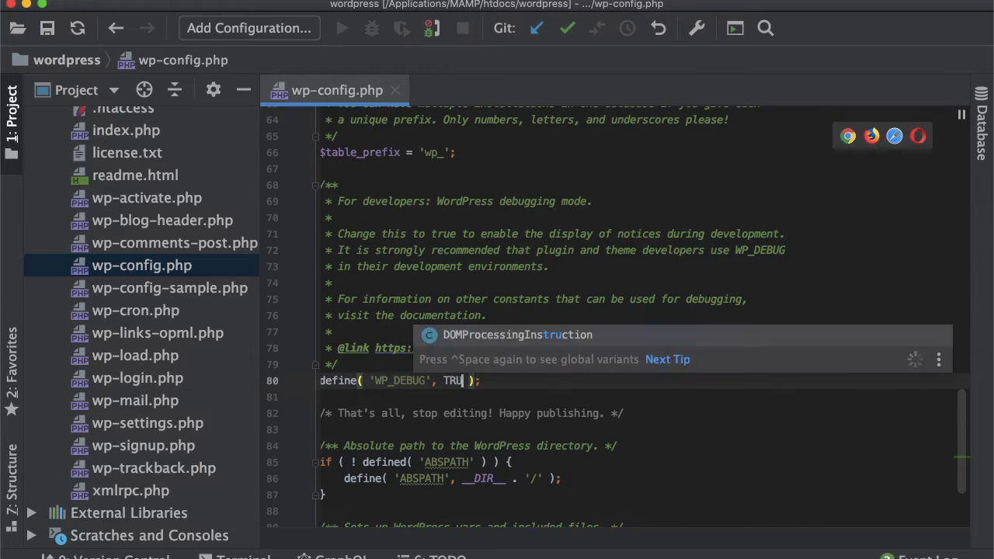
{"action": "key", "text": "Backspace"}
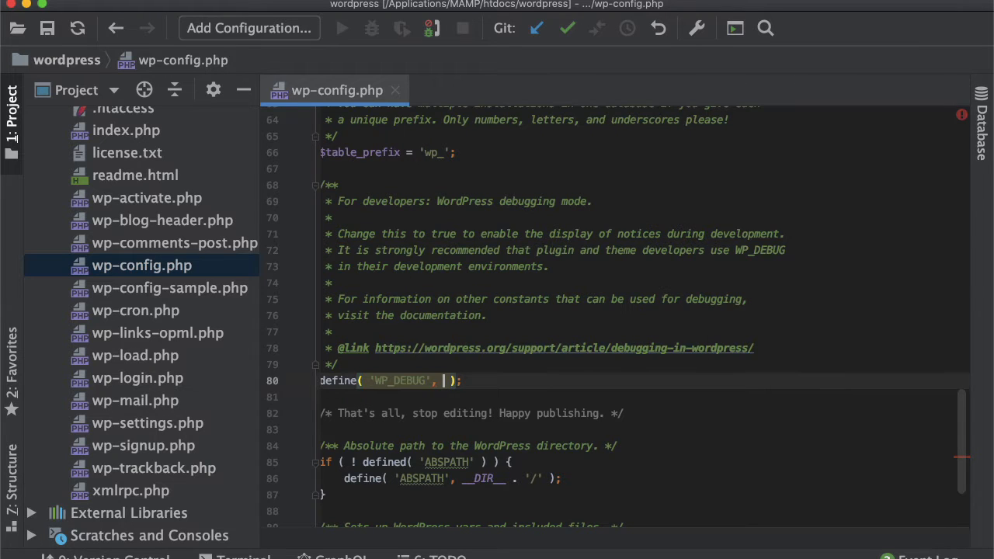
{"action": "type", "text": "true"}
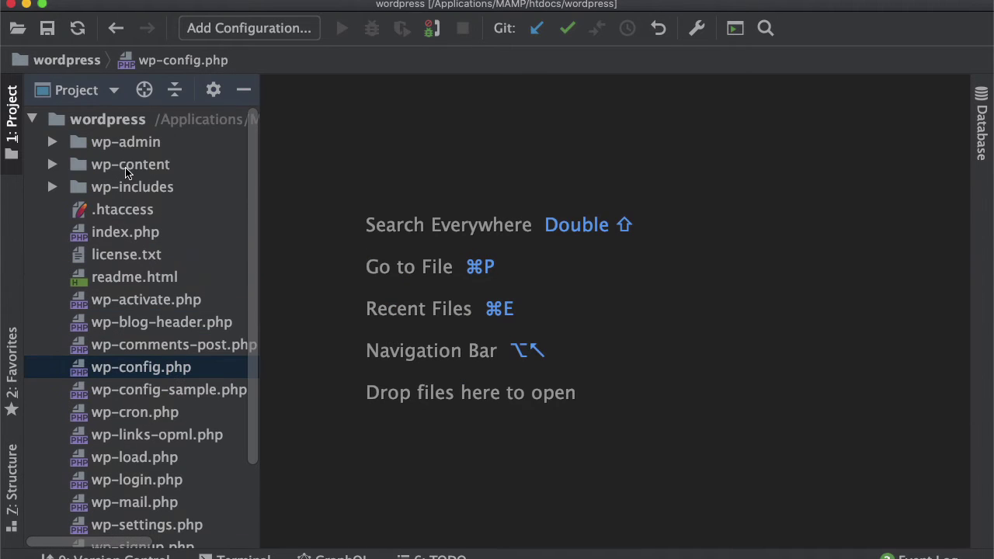
- Expand wp-content and its themes folder to list twentyseventeen and twentytwenty
{"action": "left_click", "coordinate": [130, 164]}
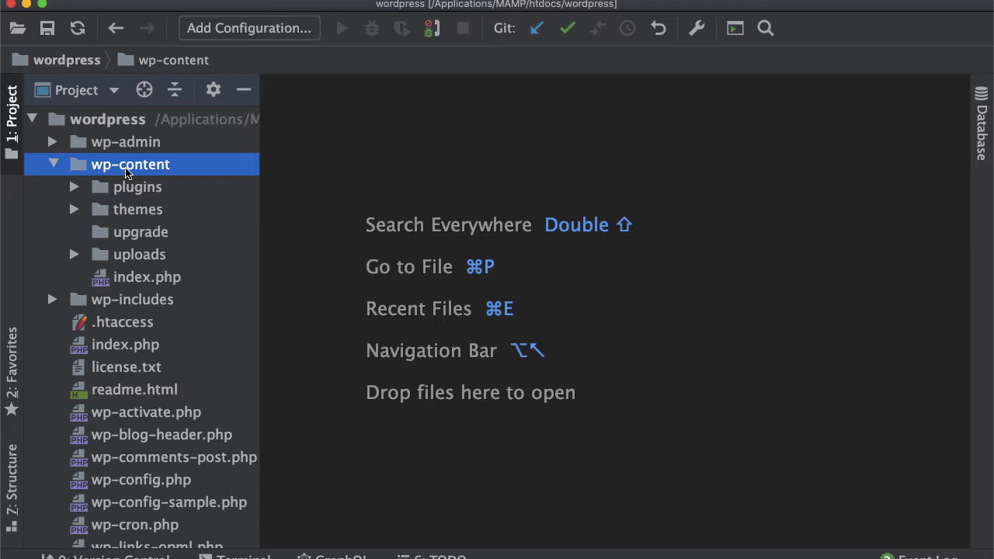
{"action": "mouse_move", "coordinate": [157, 187]}
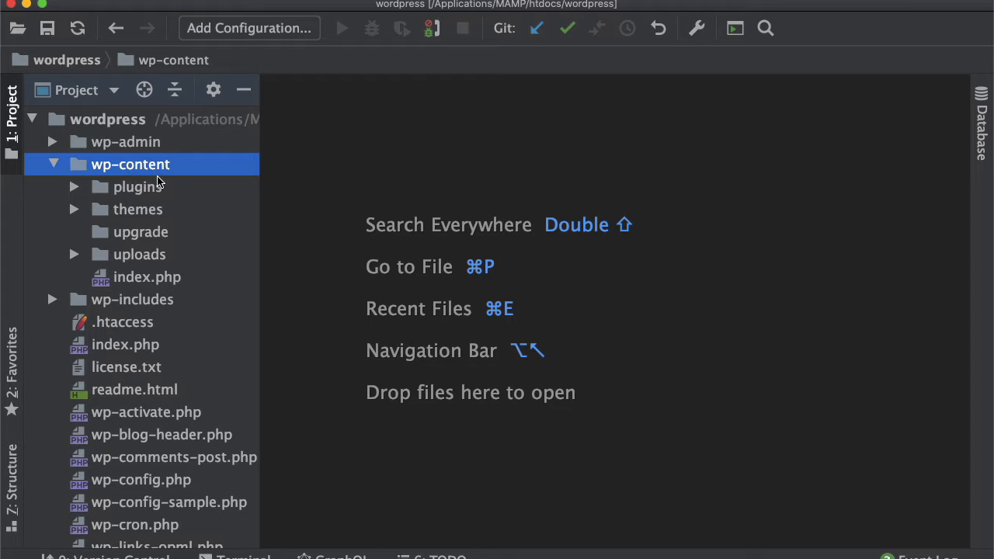
{"action": "left_click", "coordinate": [138, 186]}
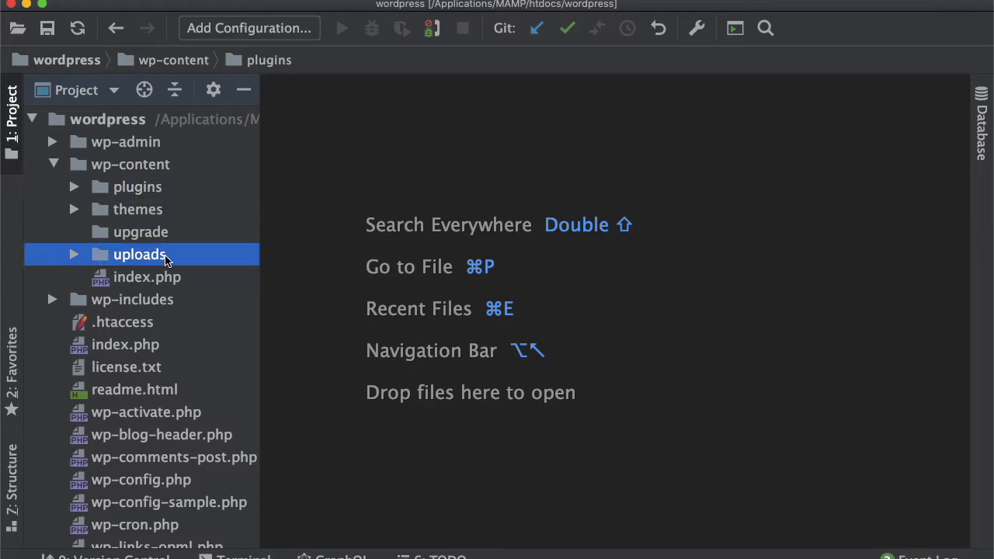
{"action": "left_click", "coordinate": [74, 254]}
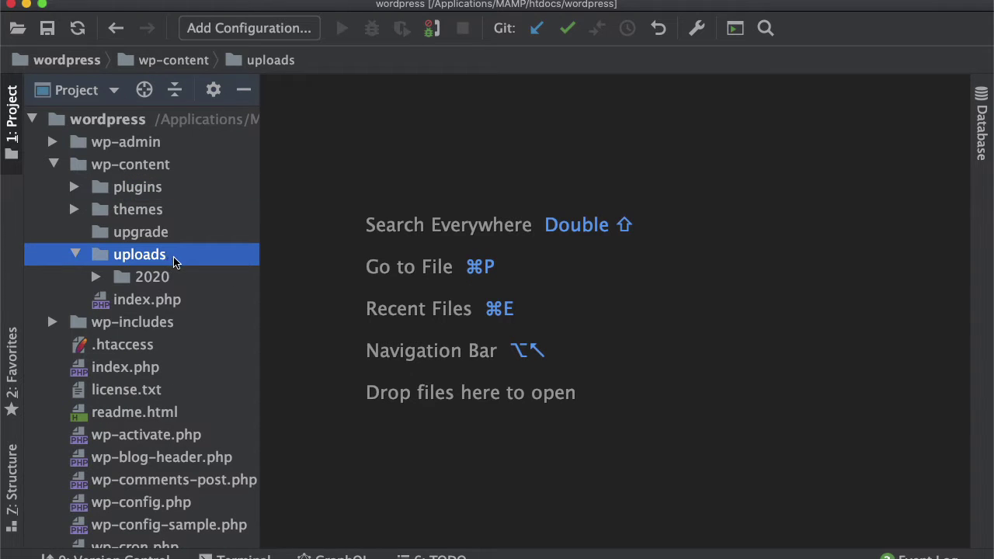
{"action": "left_click", "coordinate": [76, 254]}
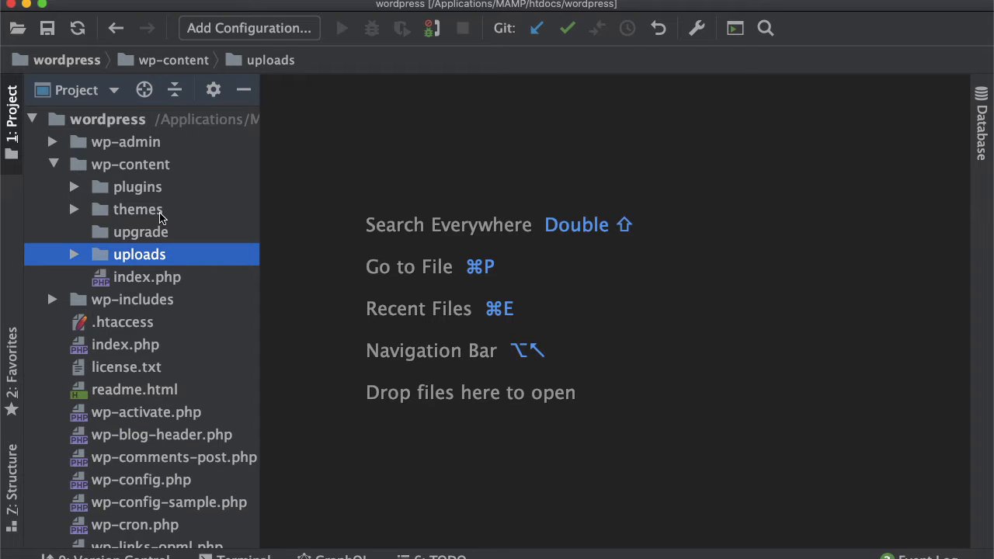
{"action": "left_click", "coordinate": [137, 209]}
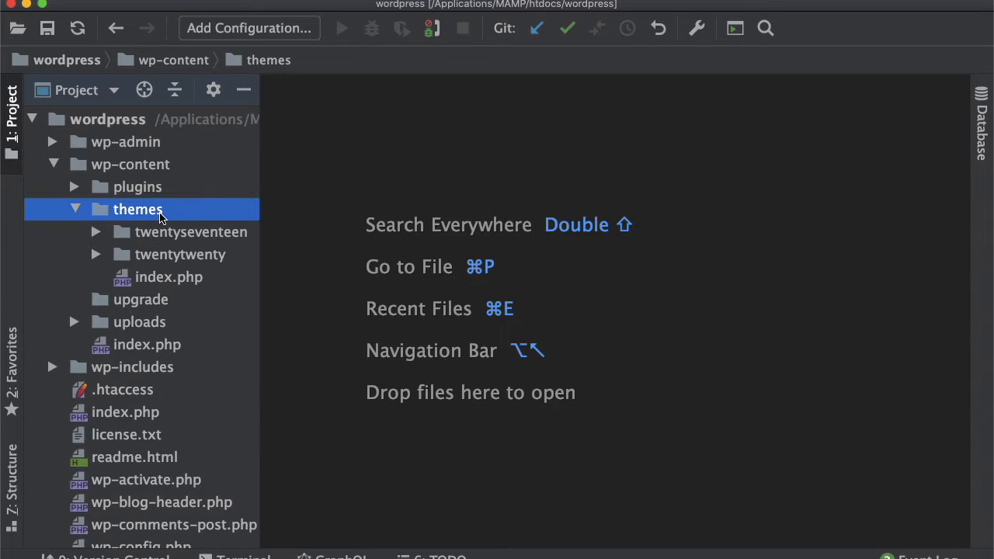
{"action": "mouse_move", "coordinate": [169, 216]}
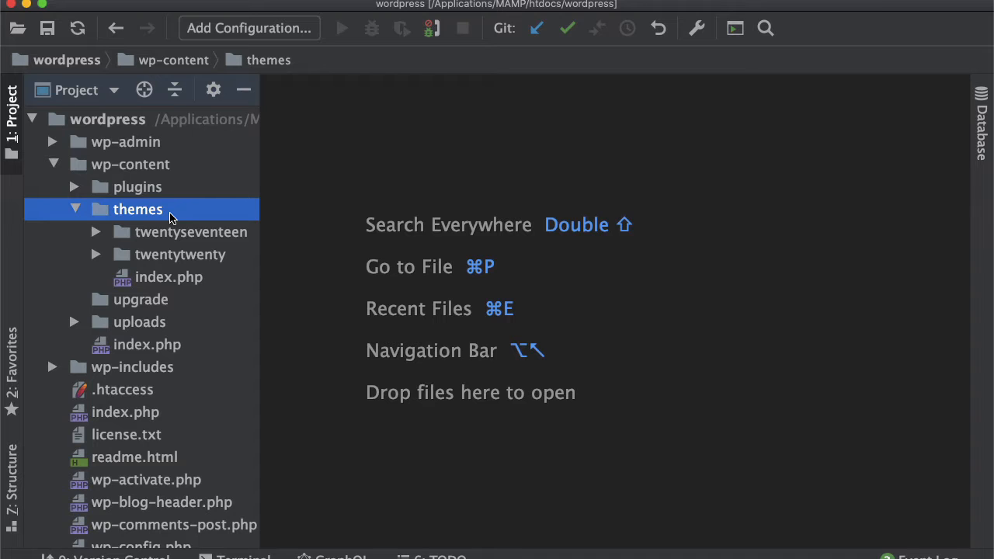
{"action": "mouse_move", "coordinate": [105, 151]}
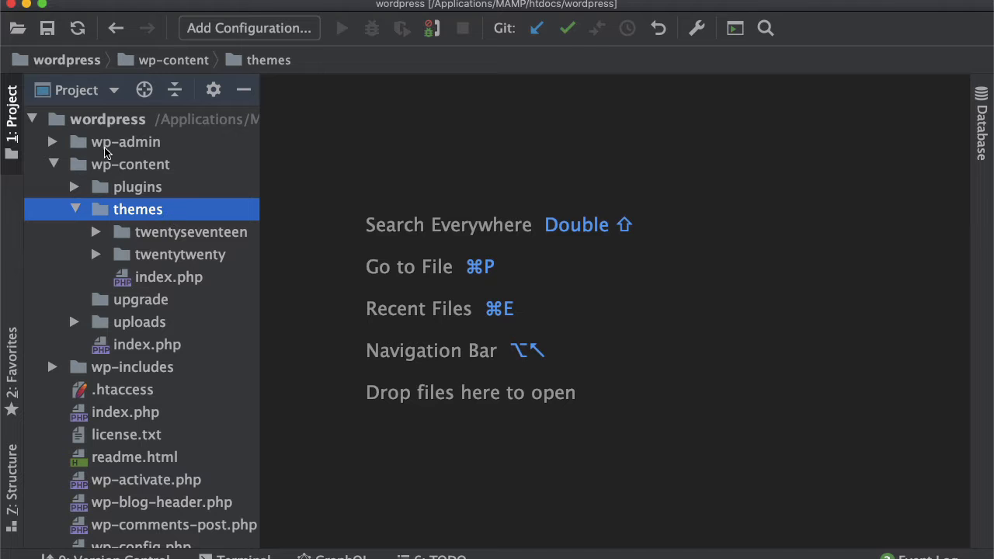
{"action": "mouse_move", "coordinate": [182, 216]}
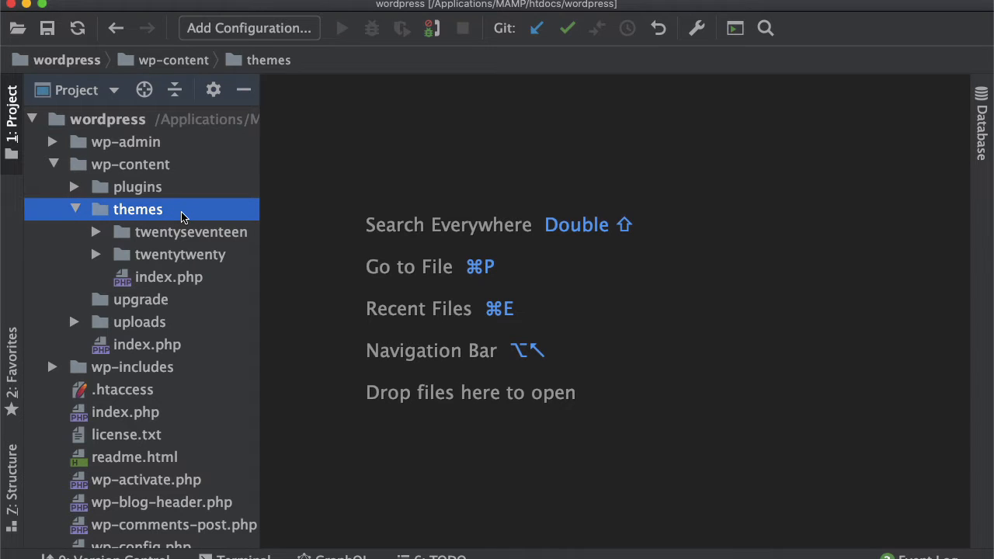
{"action": "left_click", "coordinate": [191, 232]}
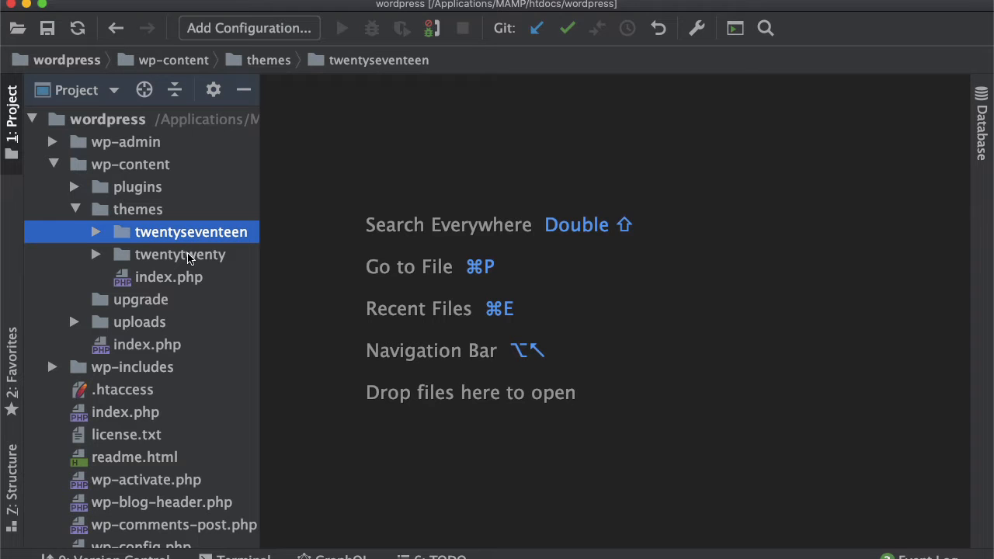
{"action": "mouse_move", "coordinate": [215, 262]}
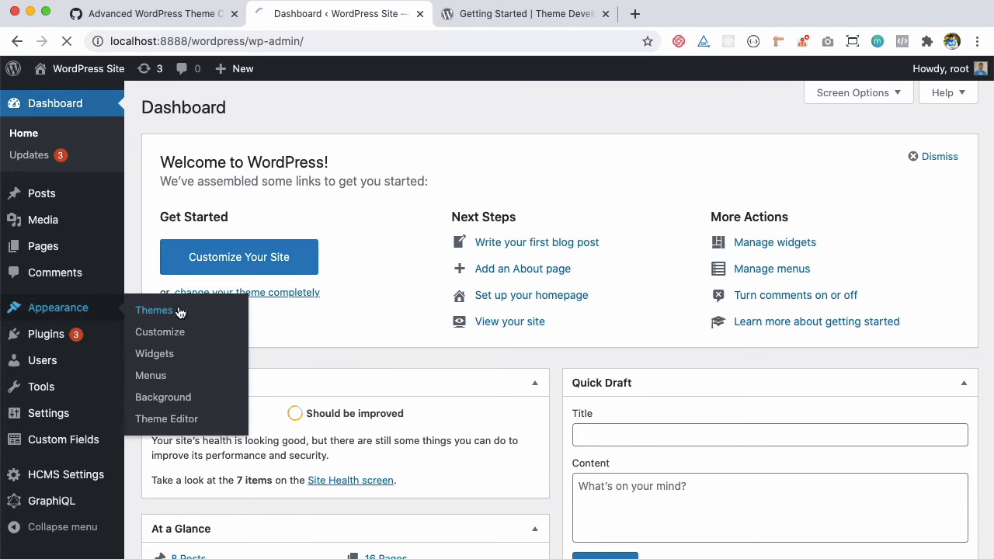
- Open Appearance > Themes, showing Twenty Twenty active beside Twenty Seventeen
{"action": "left_click", "coordinate": [154, 310]}
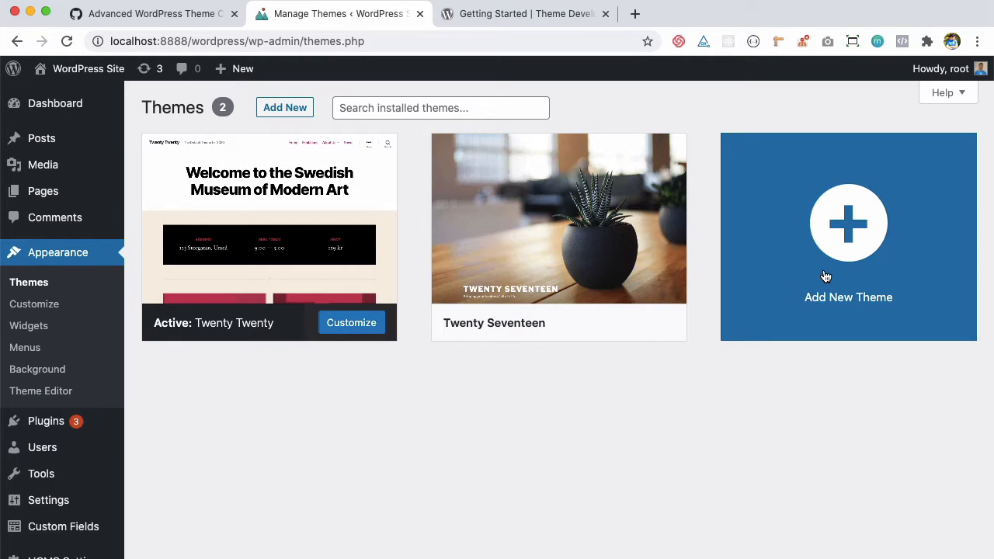
{"action": "mouse_move", "coordinate": [858, 264]}
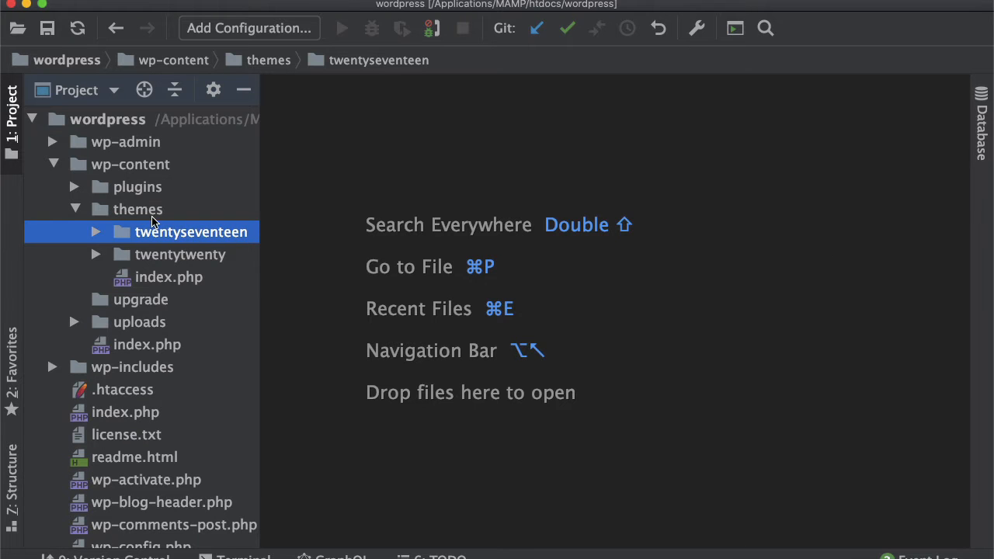
{"action": "mouse_move", "coordinate": [163, 216]}
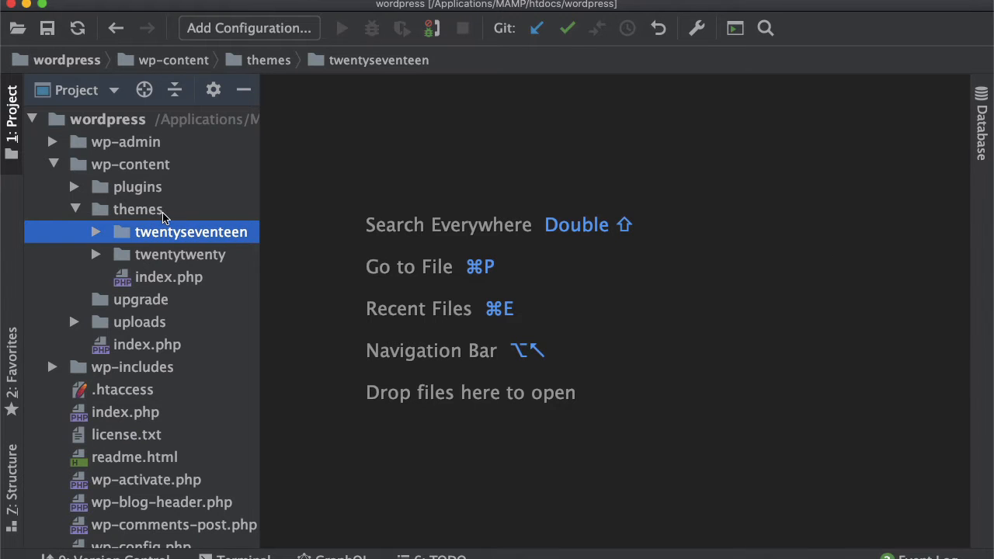
- Create a new directory named aquila inside wp-content/themes
{"action": "left_click", "coordinate": [138, 209]}
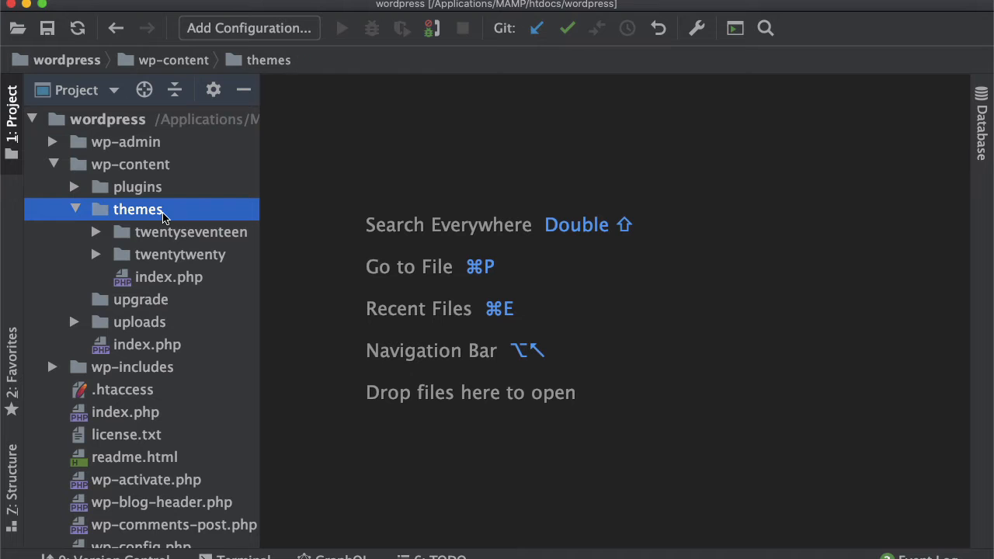
{"action": "right_click", "coordinate": [137, 209]}
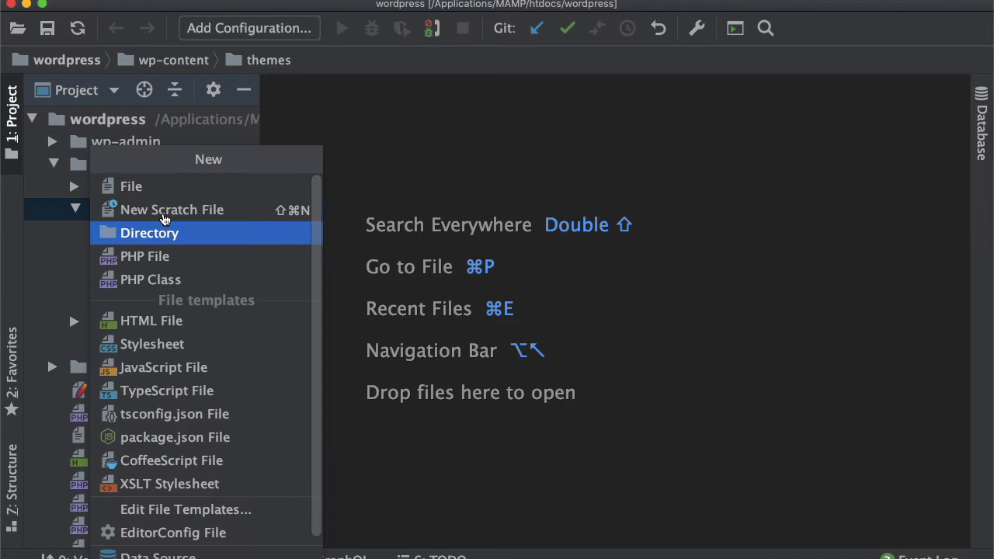
{"action": "left_click", "coordinate": [149, 234]}
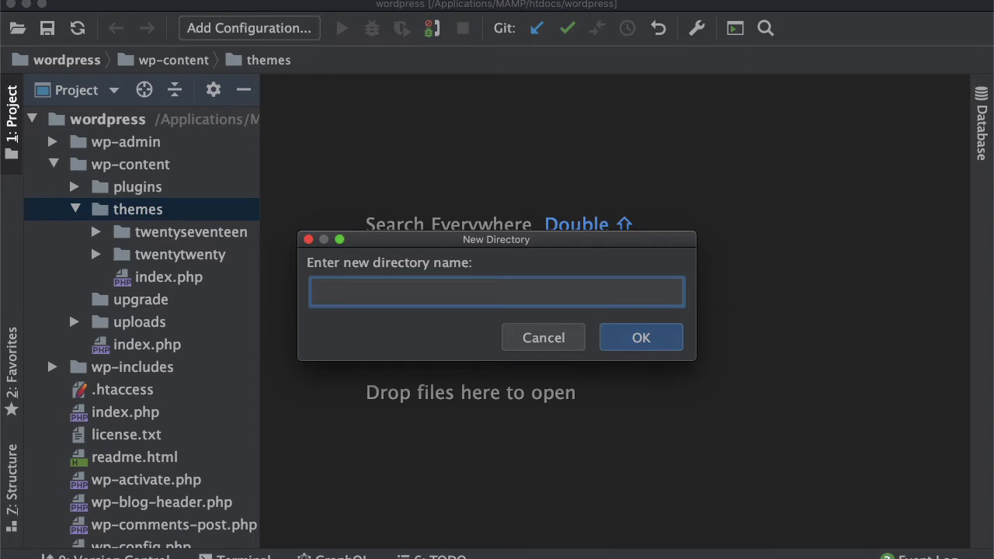
{"action": "type", "text": "aqui"}
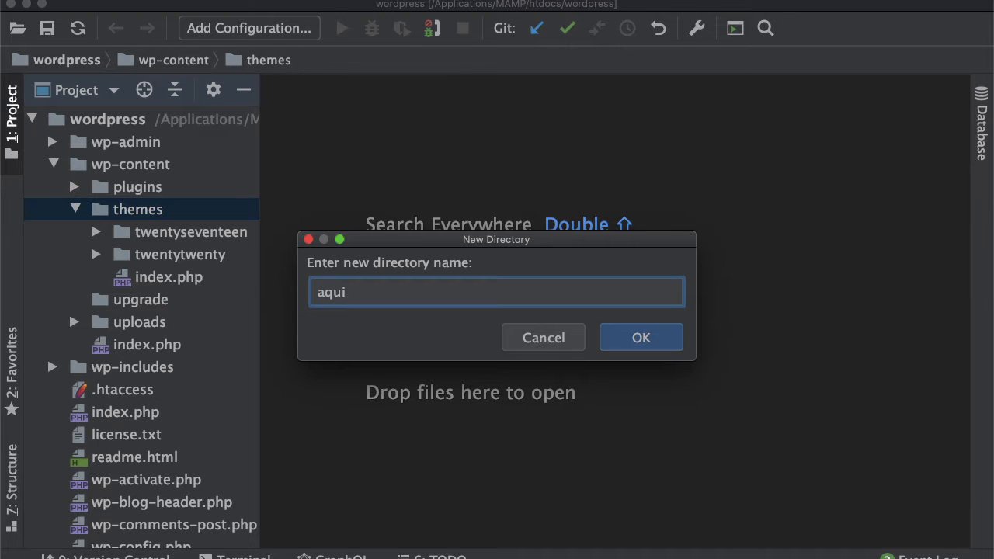
{"action": "left_click", "coordinate": [641, 338]}
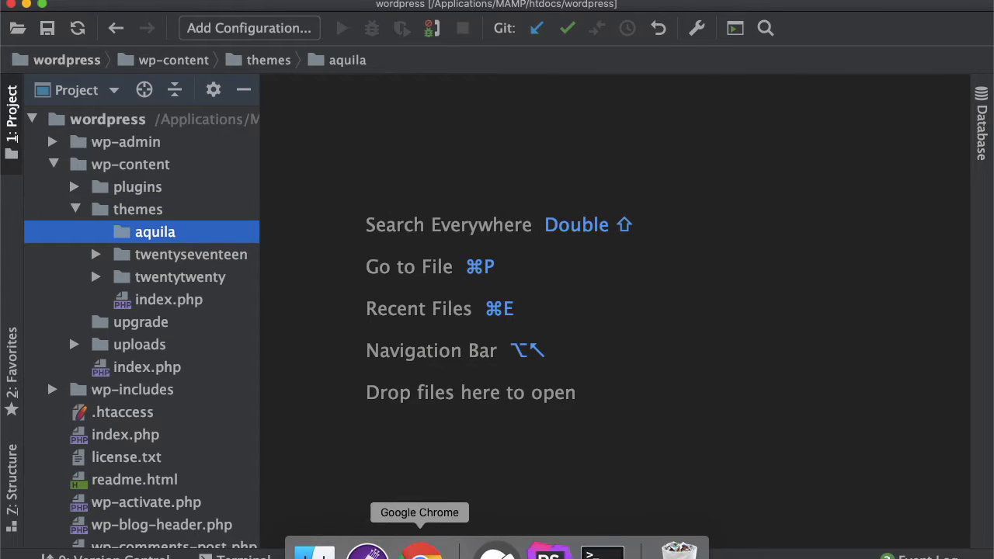
{"action": "mouse_move", "coordinate": [372, 376]}
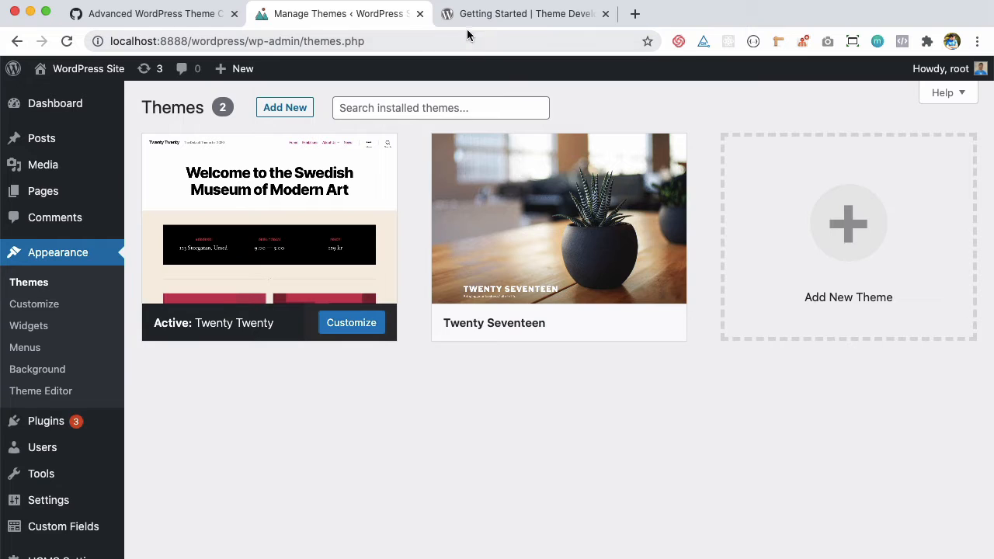
- Read the Theme Handbook's What is a Theme? chapter, then return and open the live site
{"action": "left_click", "coordinate": [524, 14]}
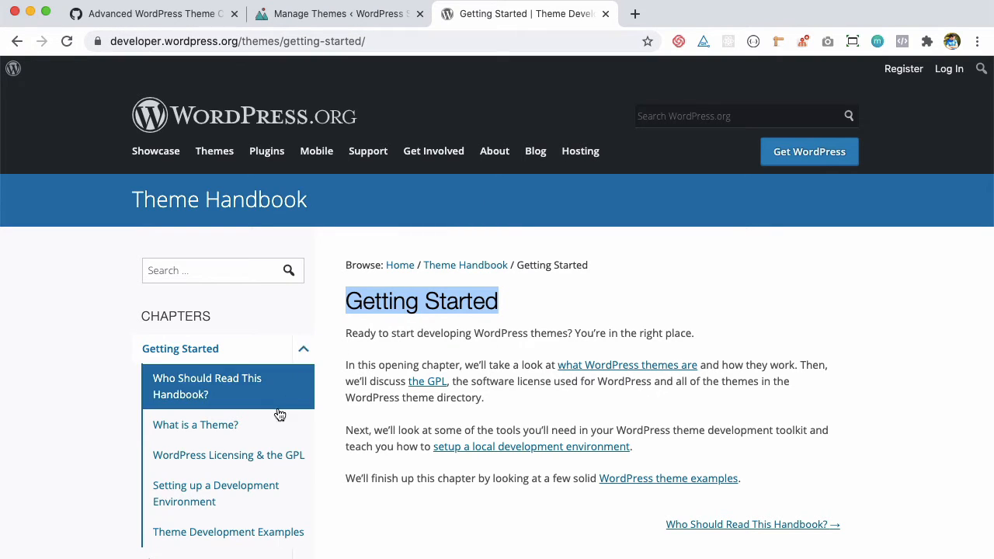
{"action": "left_click", "coordinate": [195, 425]}
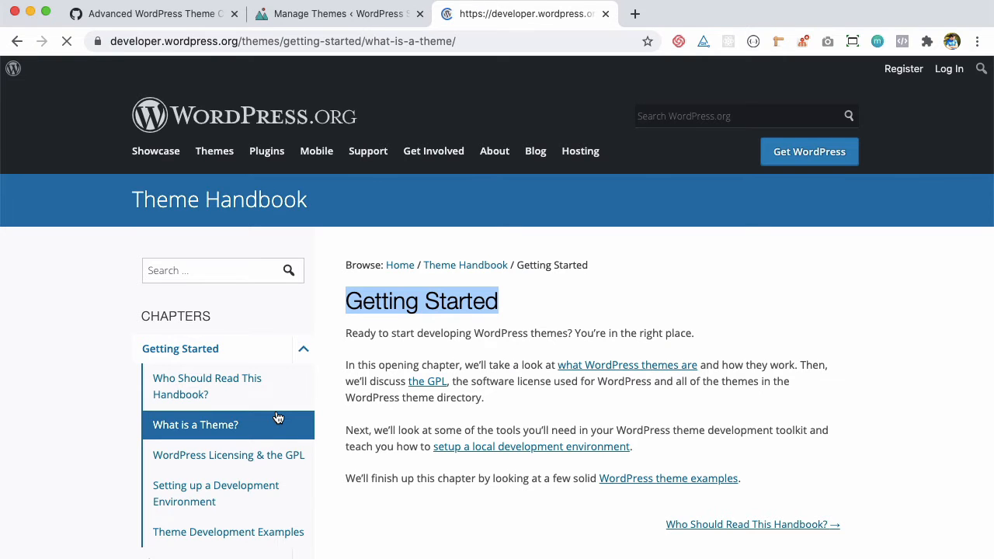
{"action": "left_click", "coordinate": [195, 424]}
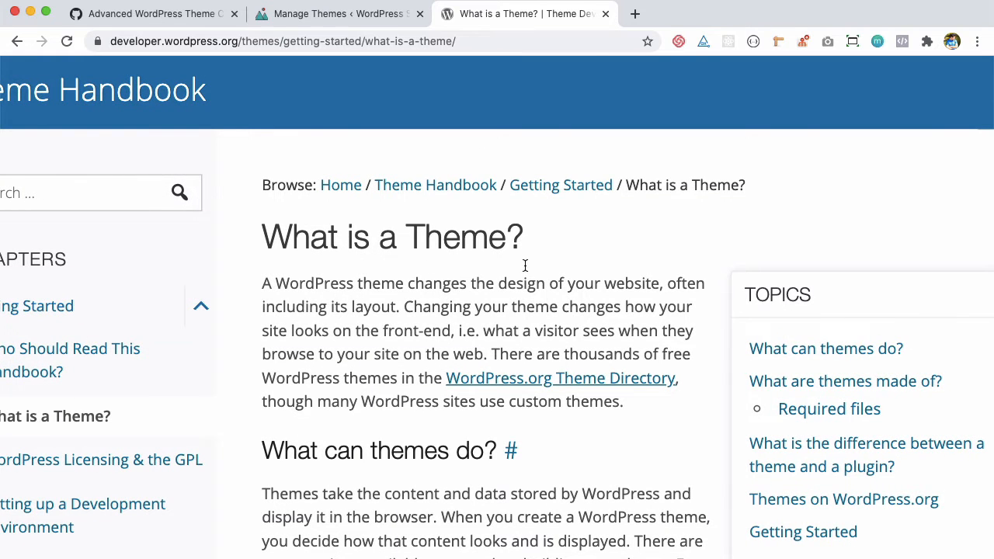
{"action": "double_click", "coordinate": [454, 237]}
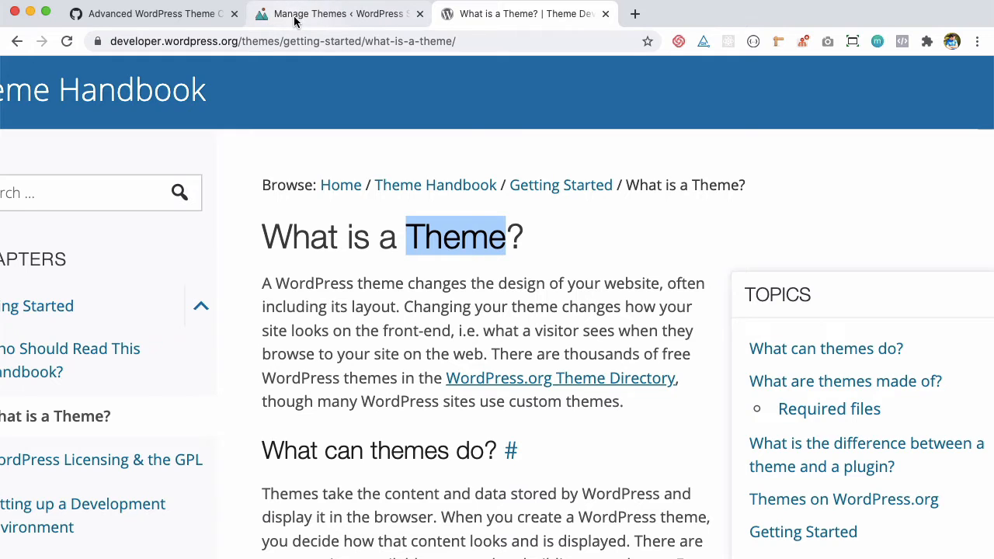
{"action": "left_click", "coordinate": [345, 13]}
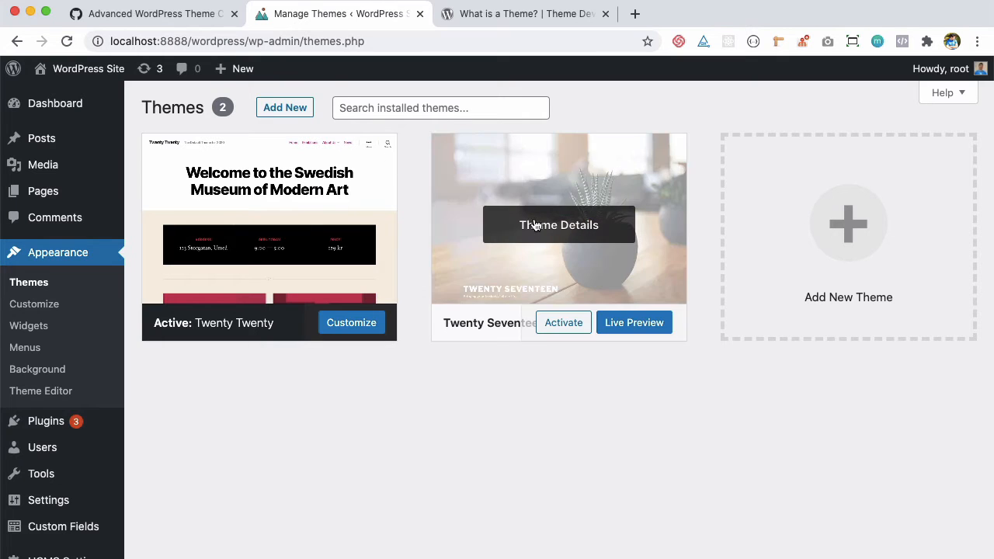
{"action": "mouse_move", "coordinate": [249, 397]}
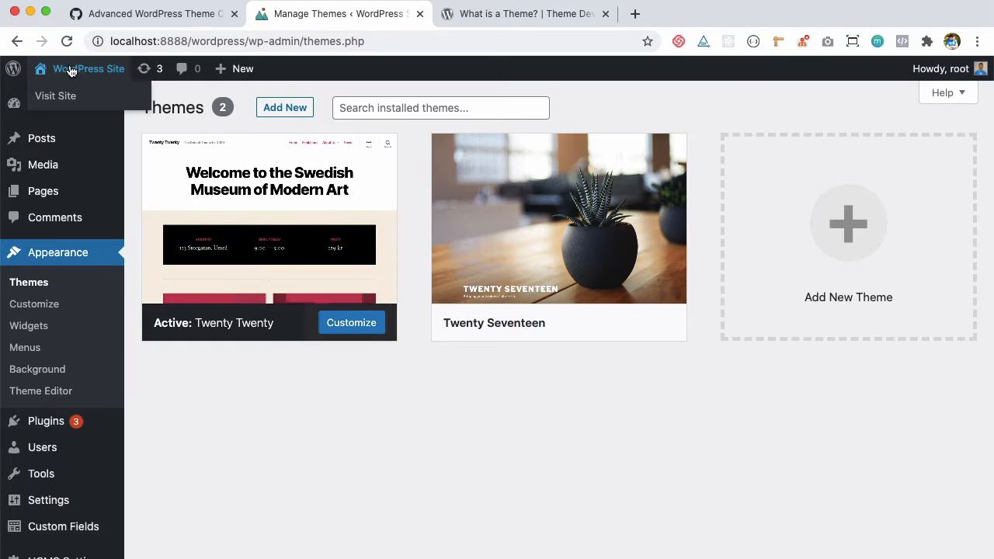
{"action": "left_click", "coordinate": [55, 96]}
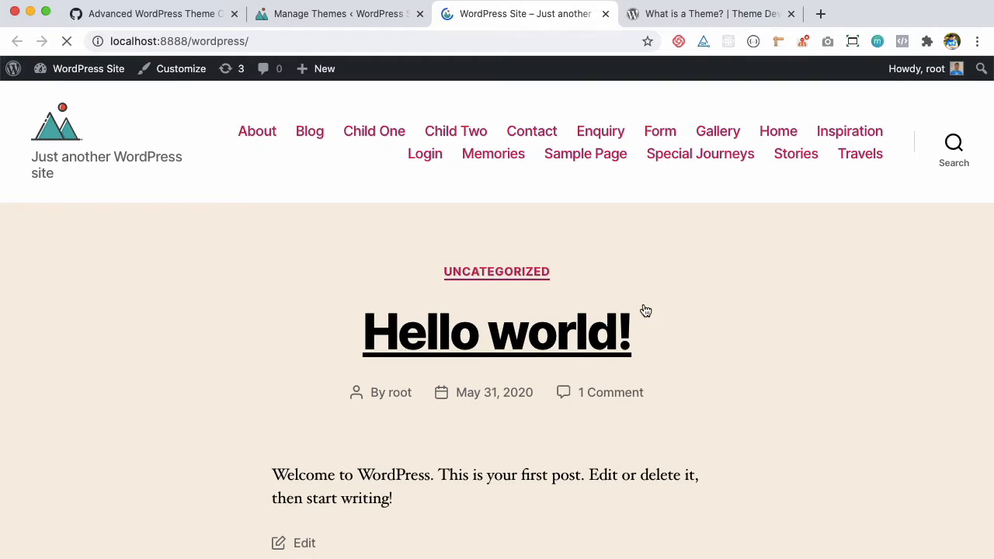
- Activate Twenty Seventeen, scroll through the redesigned site, and revisit What is a Theme?
{"action": "scroll", "scroll_direction": "down", "scroll_amount": 3}
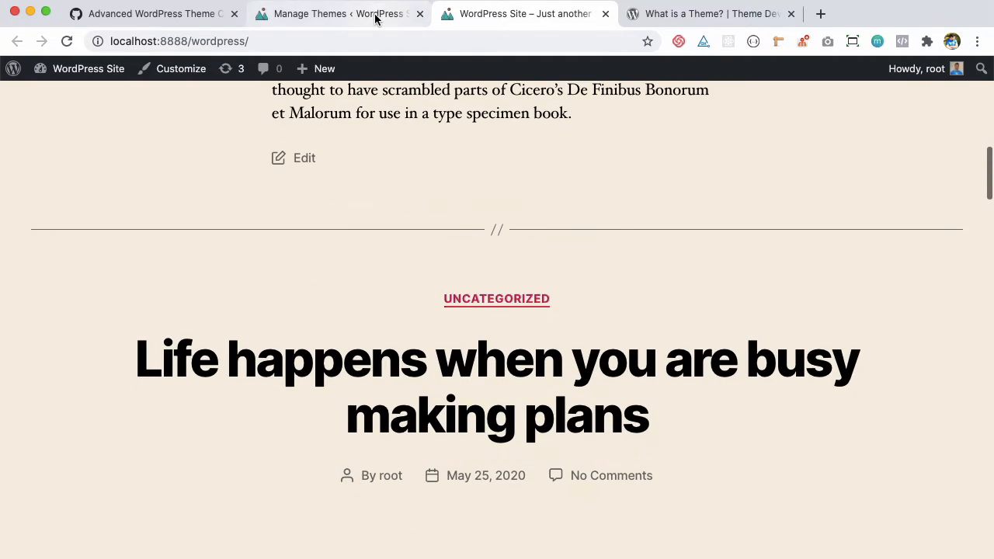
{"action": "left_click", "coordinate": [338, 14]}
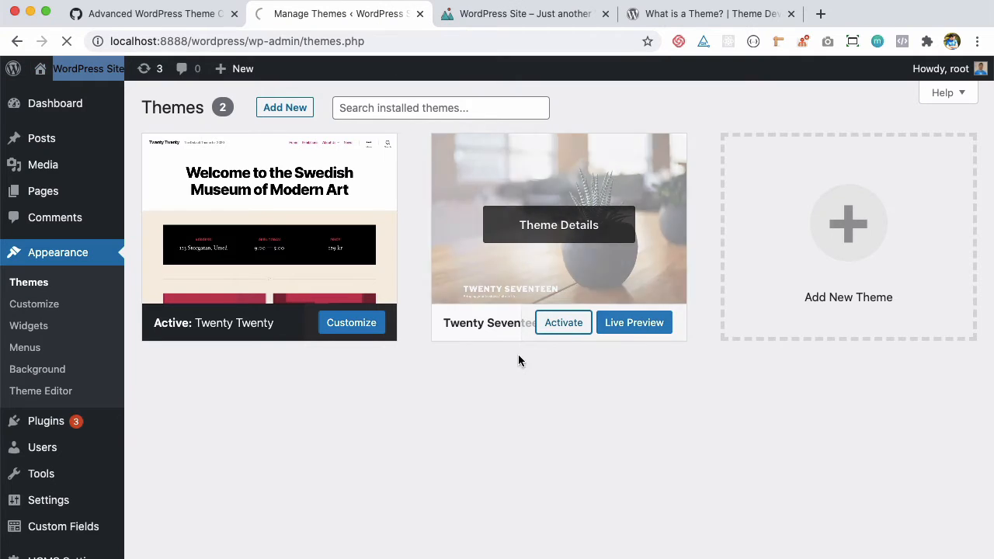
{"action": "left_click", "coordinate": [564, 322]}
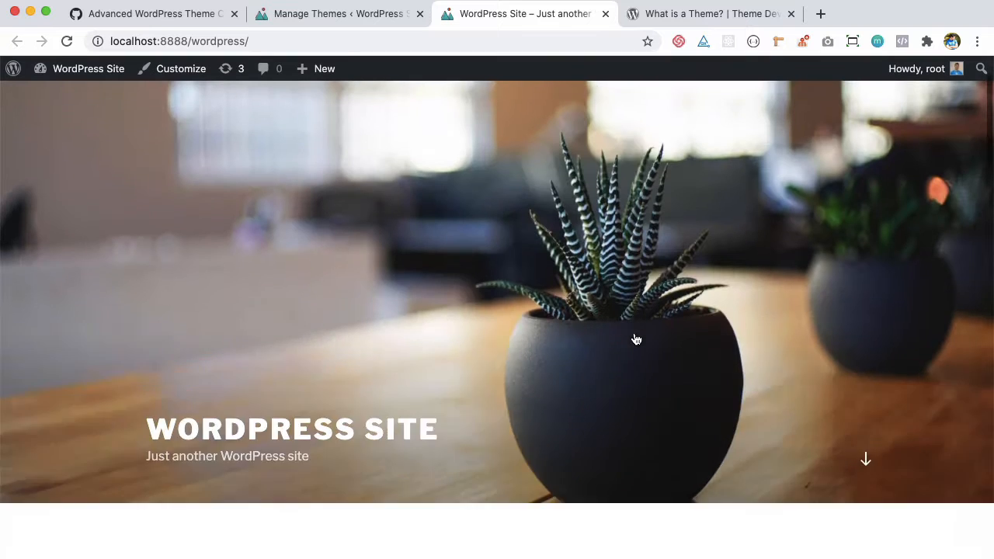
{"action": "scroll", "scroll_direction": "down", "scroll_amount": 3}
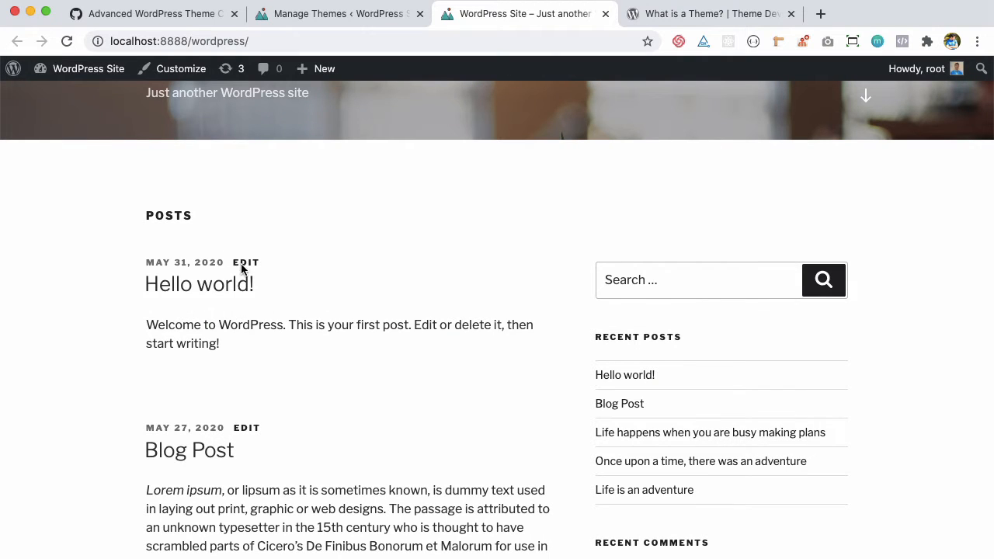
{"action": "scroll", "scroll_direction": "up", "scroll_amount": 3}
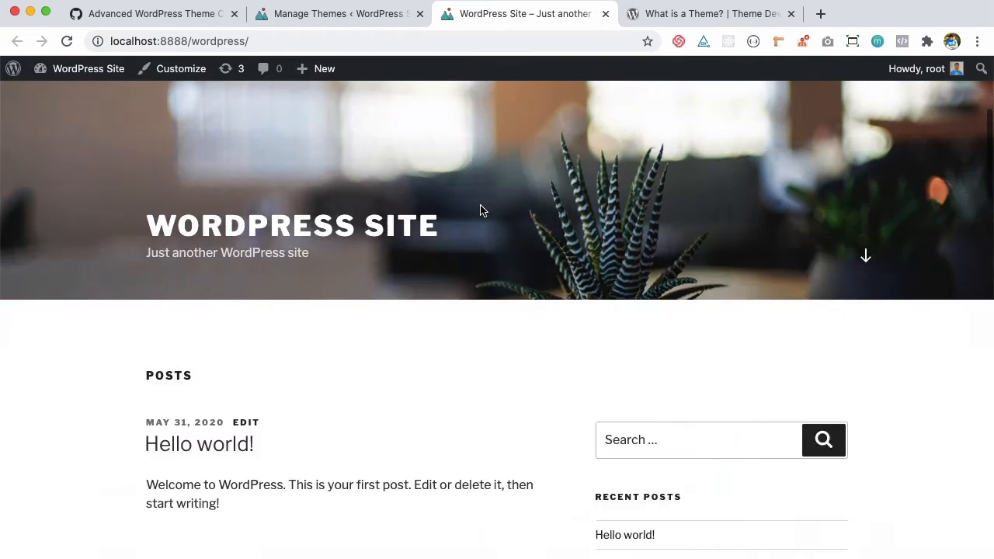
{"action": "scroll", "scroll_direction": "down", "scroll_amount": 3}
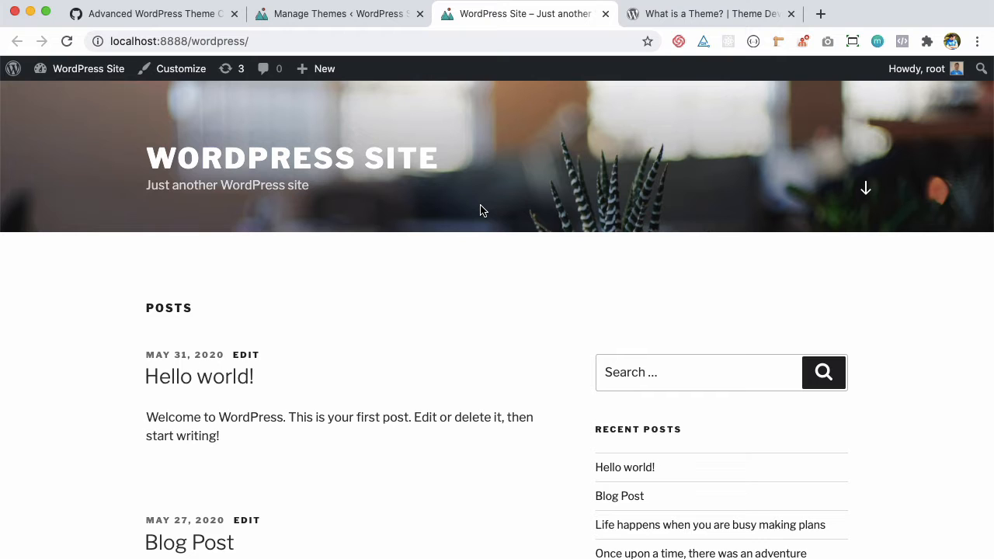
{"action": "left_click", "coordinate": [715, 13]}
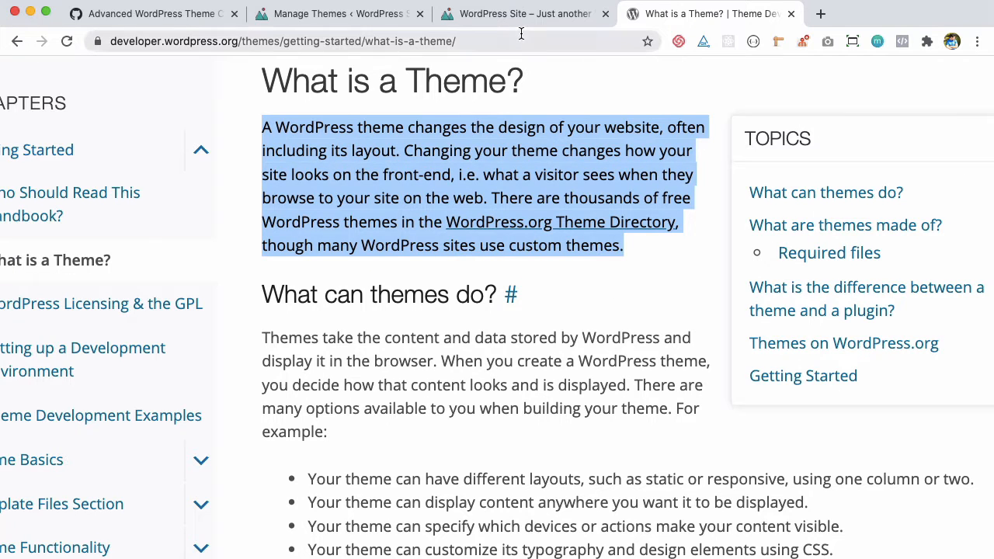
{"action": "double_click", "coordinate": [556, 174]}
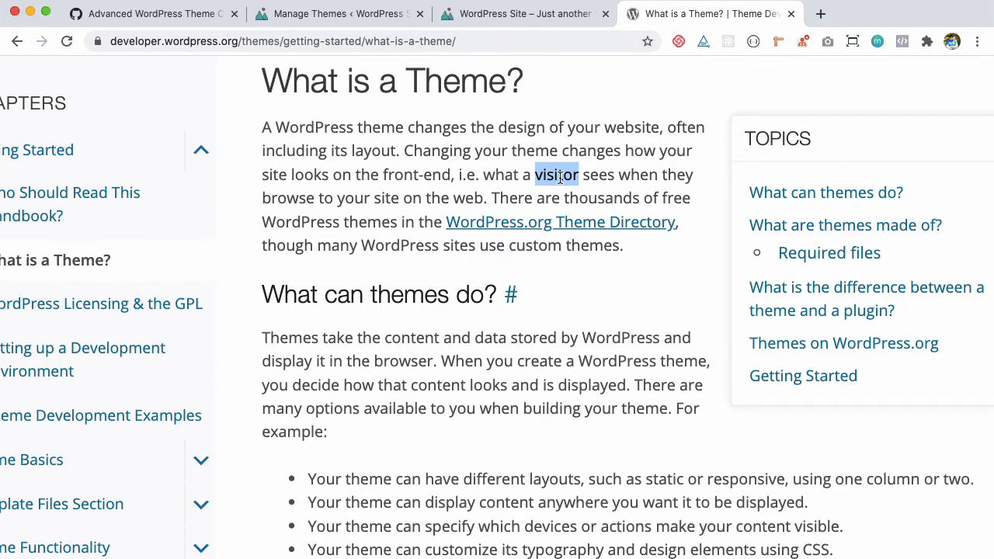
{"action": "mouse_move", "coordinate": [582, 392]}
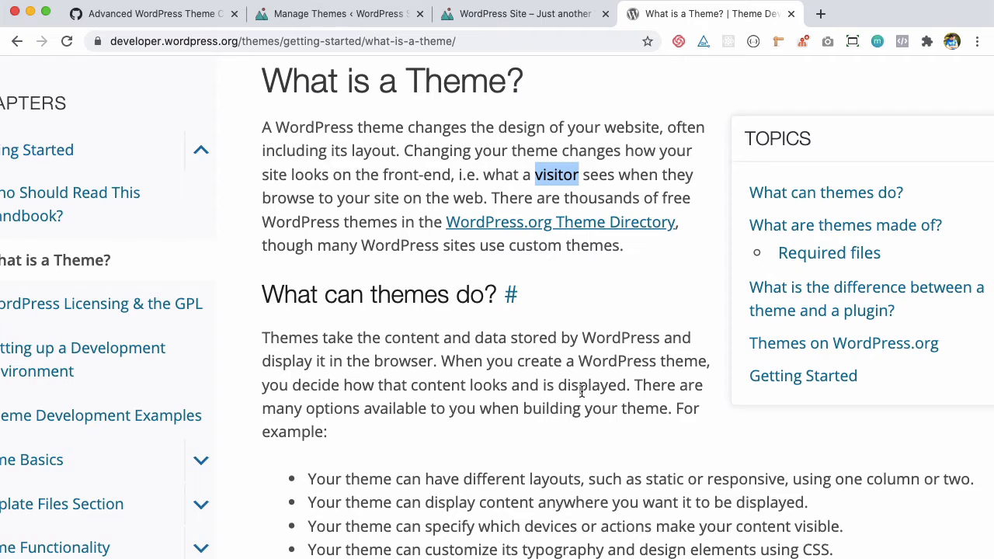
{"action": "scroll", "scroll_direction": "down", "scroll_amount": 3}
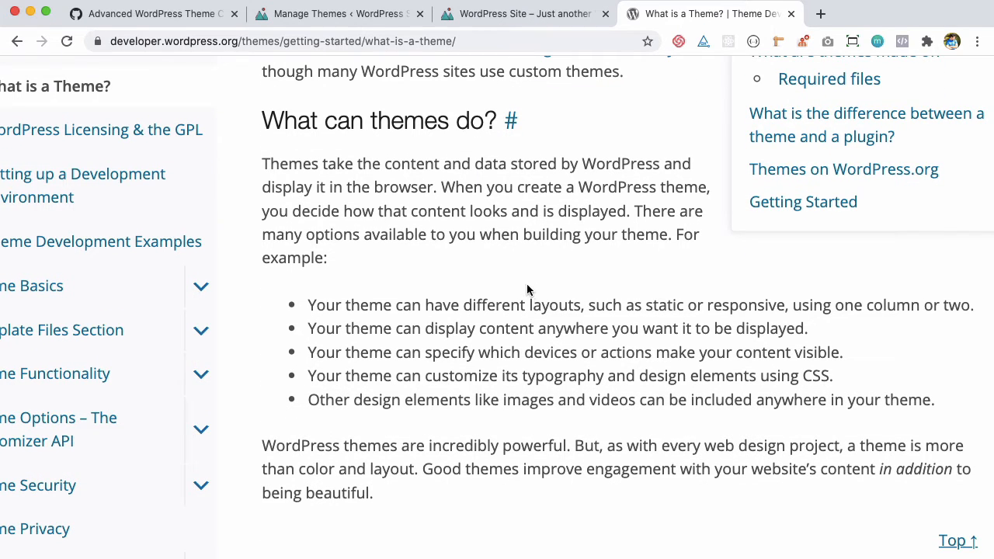
{"action": "mouse_move", "coordinate": [466, 306]}
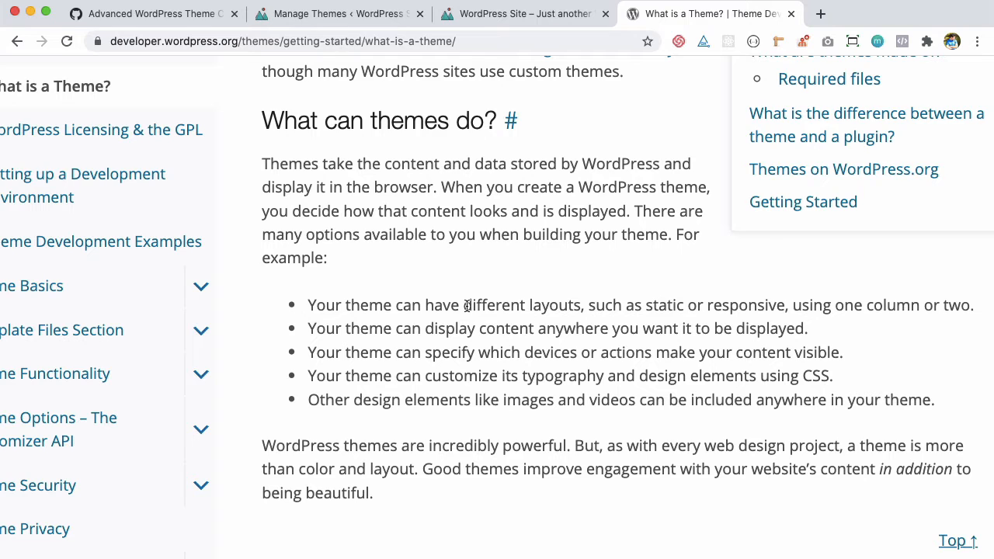
{"action": "left_click_drag", "start_coordinate": [464, 305], "coordinate": [808, 327]}
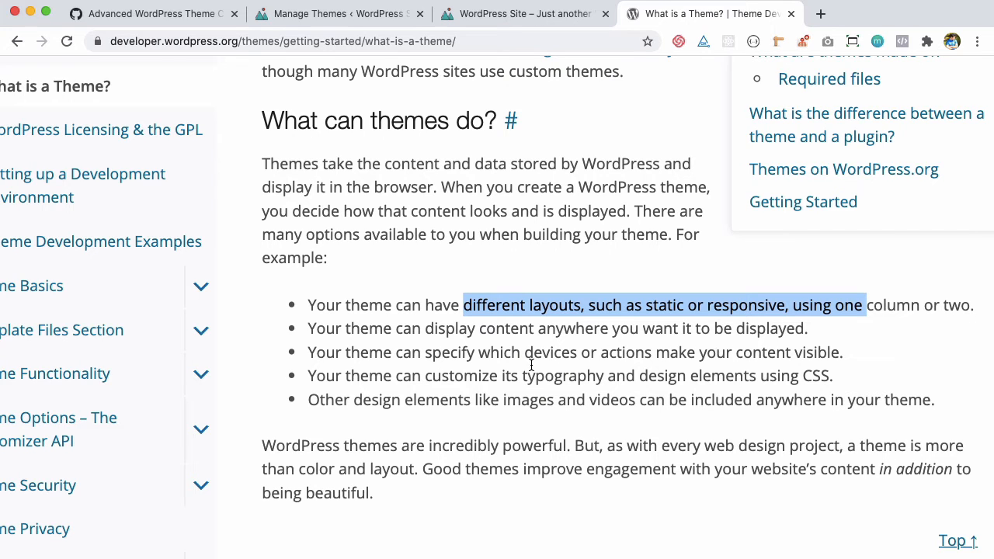
{"action": "mouse_move", "coordinate": [520, 352]}
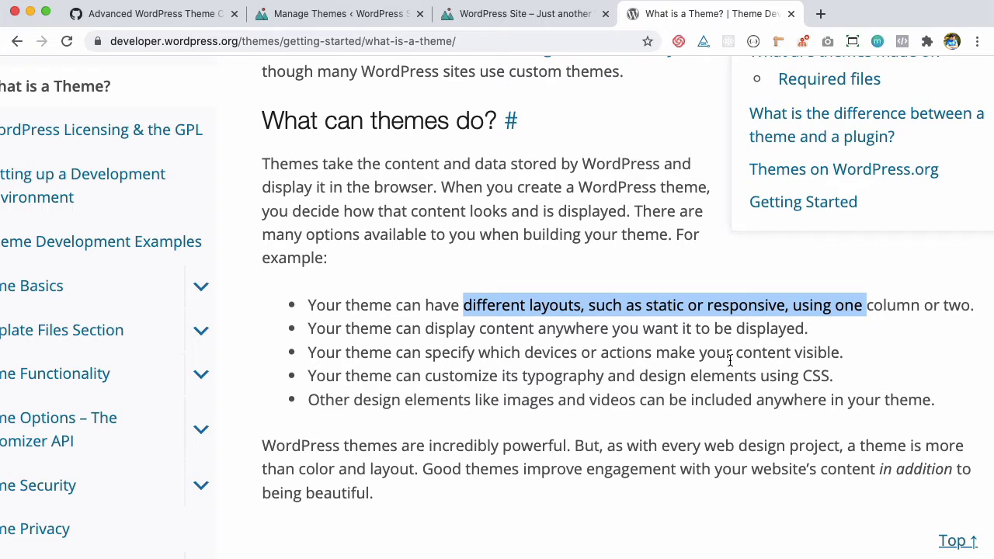
{"action": "mouse_move", "coordinate": [523, 382]}
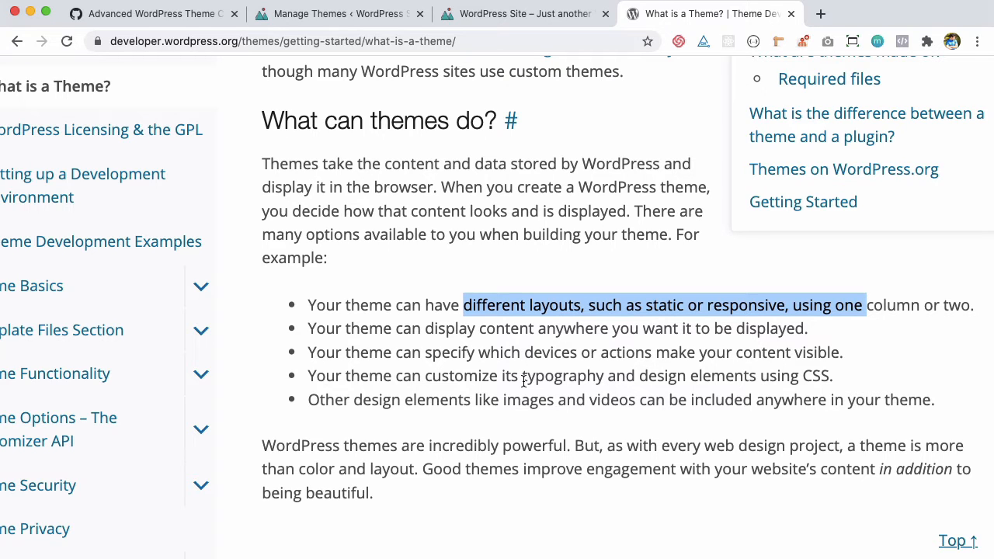
{"action": "double_click", "coordinate": [563, 376]}
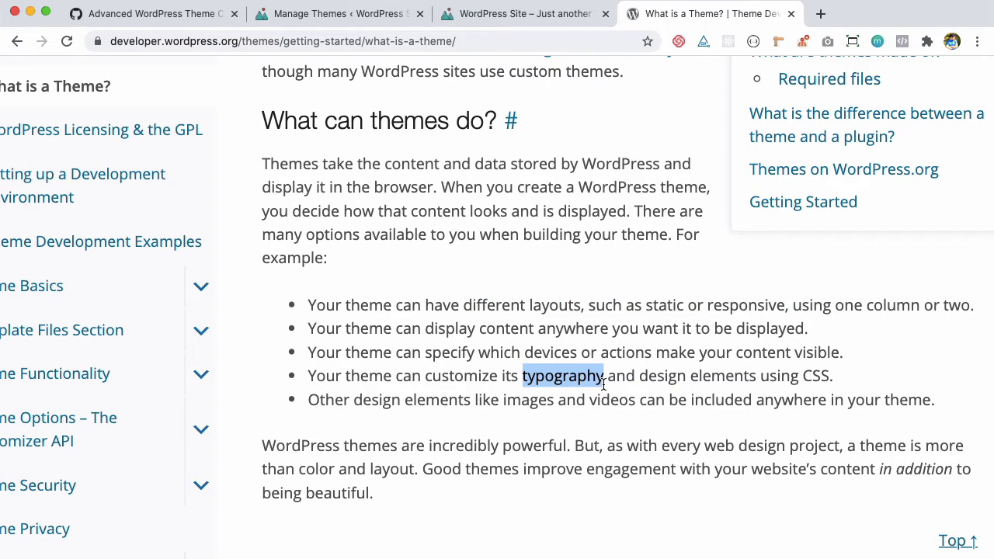
{"action": "triple_click", "coordinate": [567, 376]}
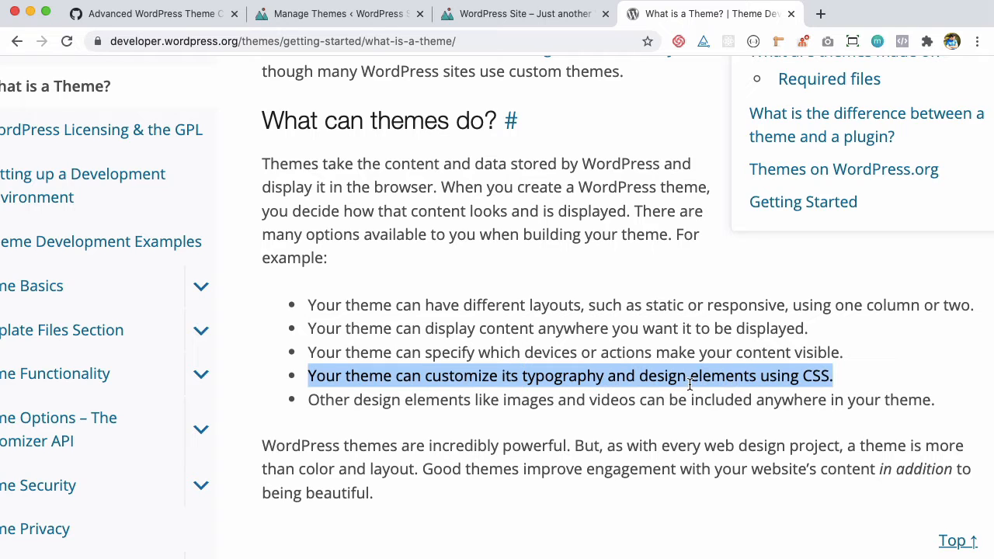
{"action": "scroll", "scroll_direction": "down", "scroll_amount": 3}
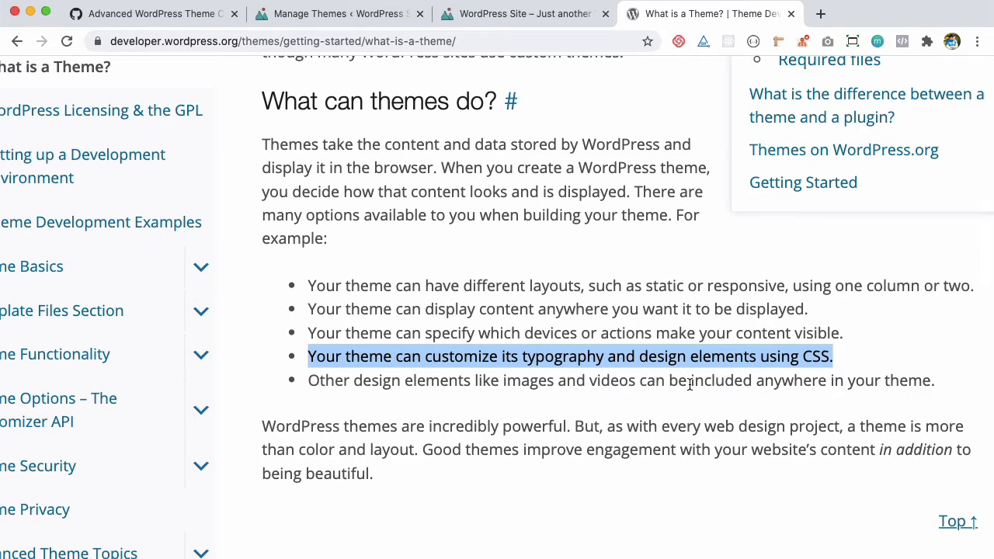
{"action": "mouse_move", "coordinate": [604, 466]}
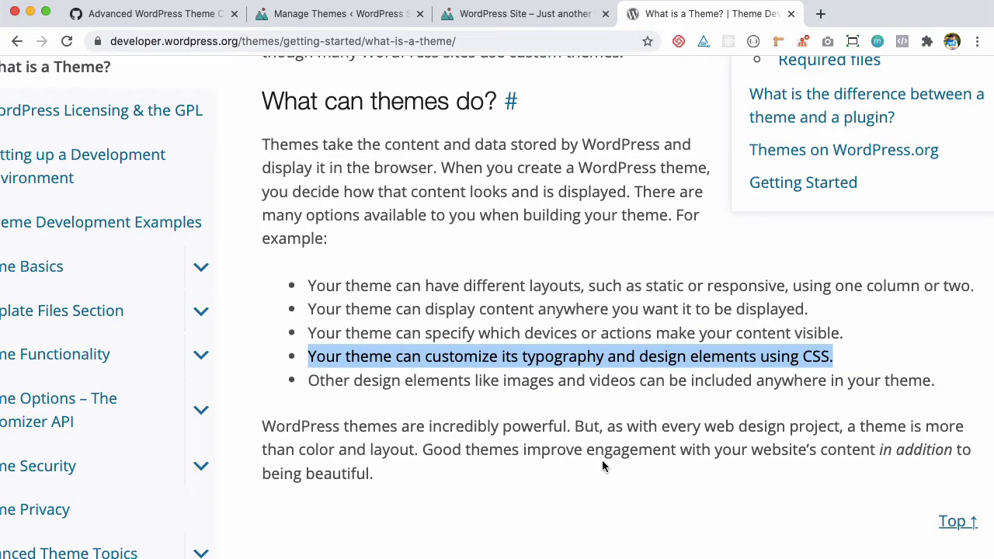
{"action": "scroll", "scroll_direction": "down", "scroll_amount": 3}
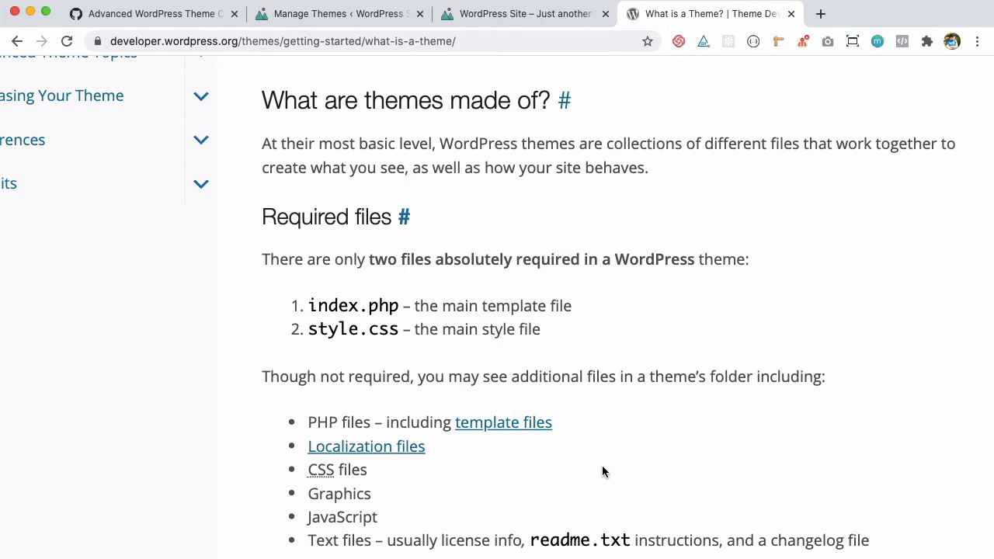
{"action": "double_click", "coordinate": [383, 306]}
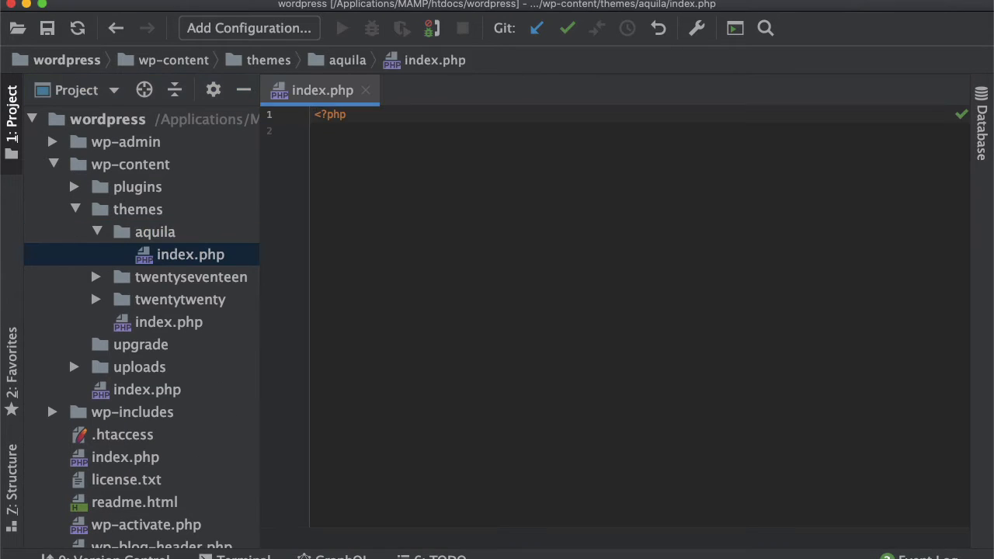
{"action": "left_click", "coordinate": [154, 231]}
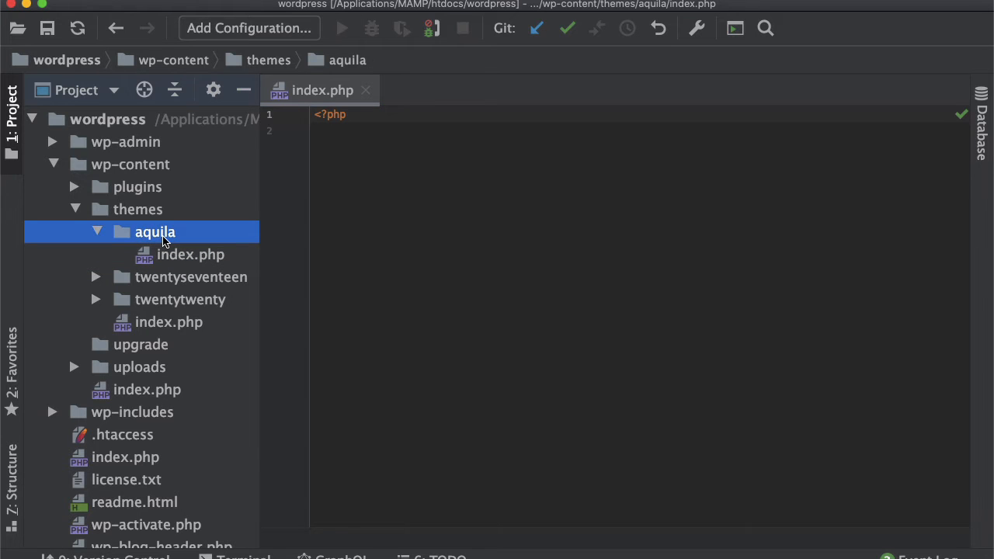
{"action": "right_click", "coordinate": [155, 232]}
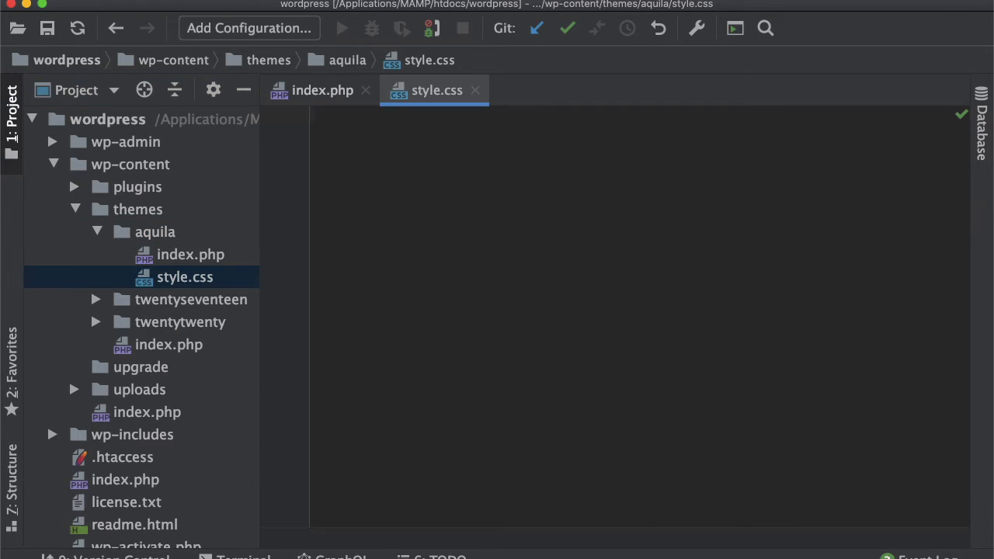
{"action": "left_click", "coordinate": [320, 90]}
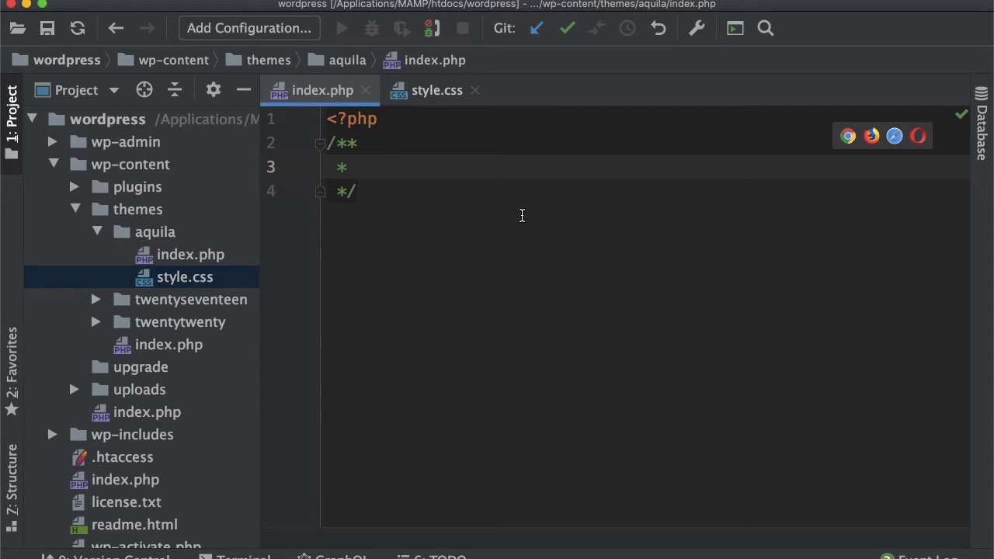
{"action": "type", "text": "Main"}
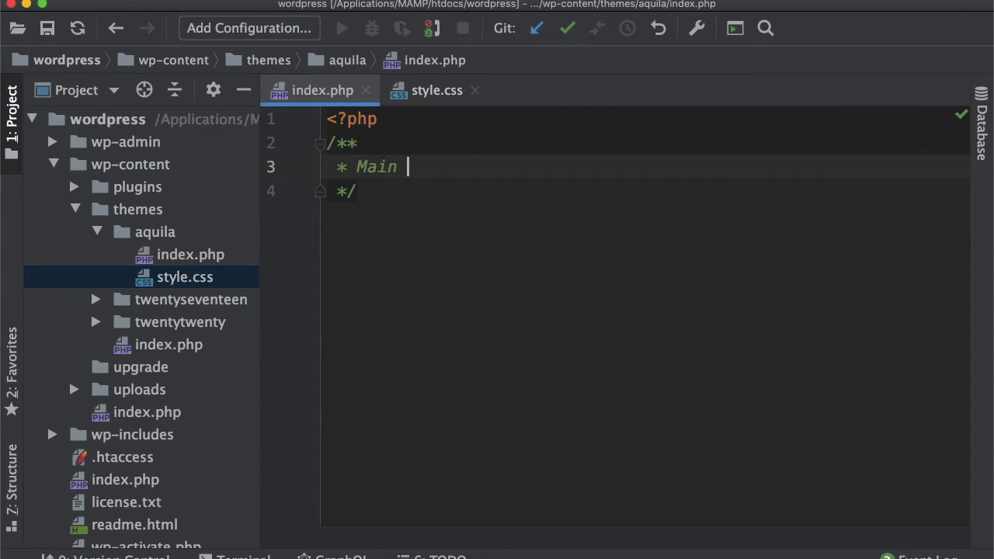
{"action": "type", "text": "template file."}
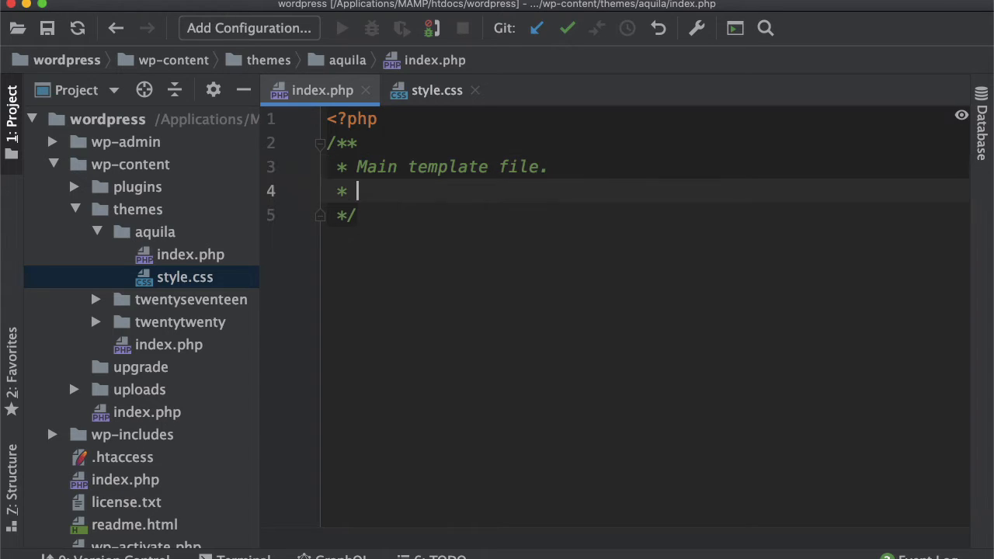
{"action": "type", "text": "@package"}
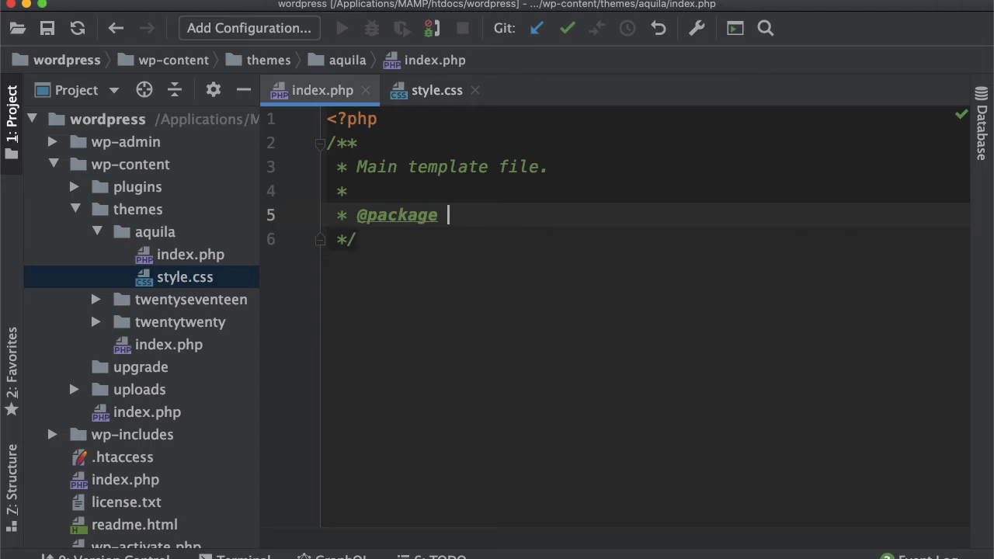
{"action": "type", "text": "Aquila"}
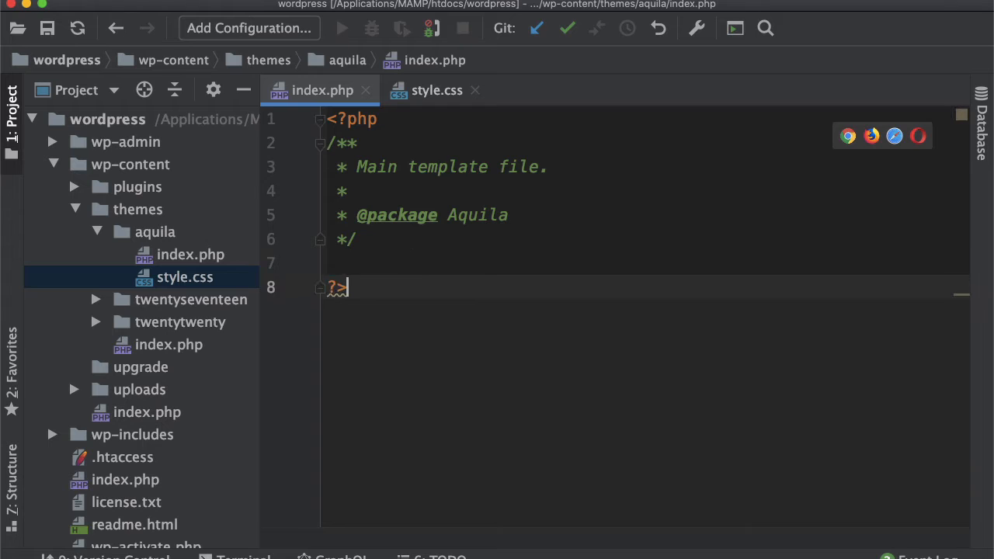
- Expand the HTML boilerplate in index.php and replace the Document title with a WordPress theme title
{"action": "key", "text": "Enter"}
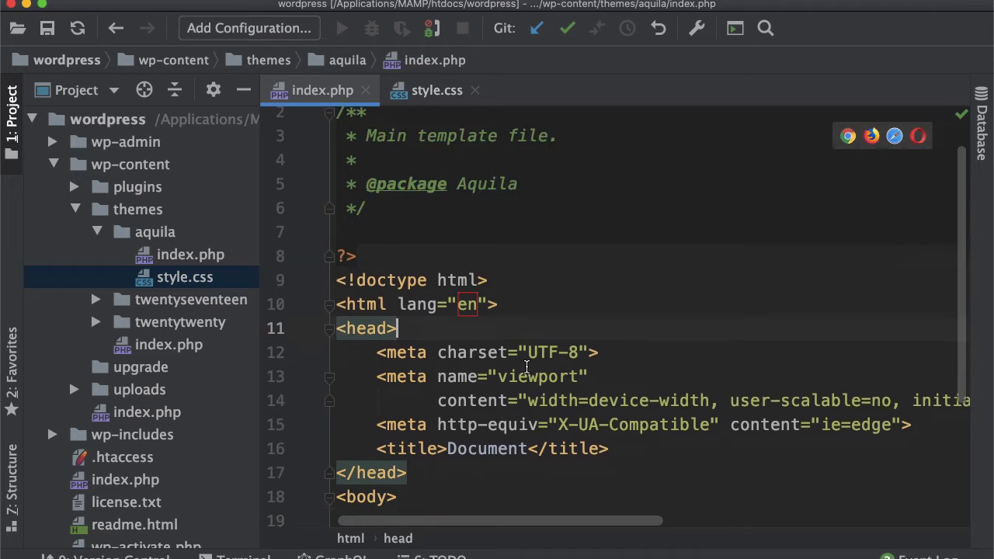
{"action": "double_click", "coordinate": [487, 250]}
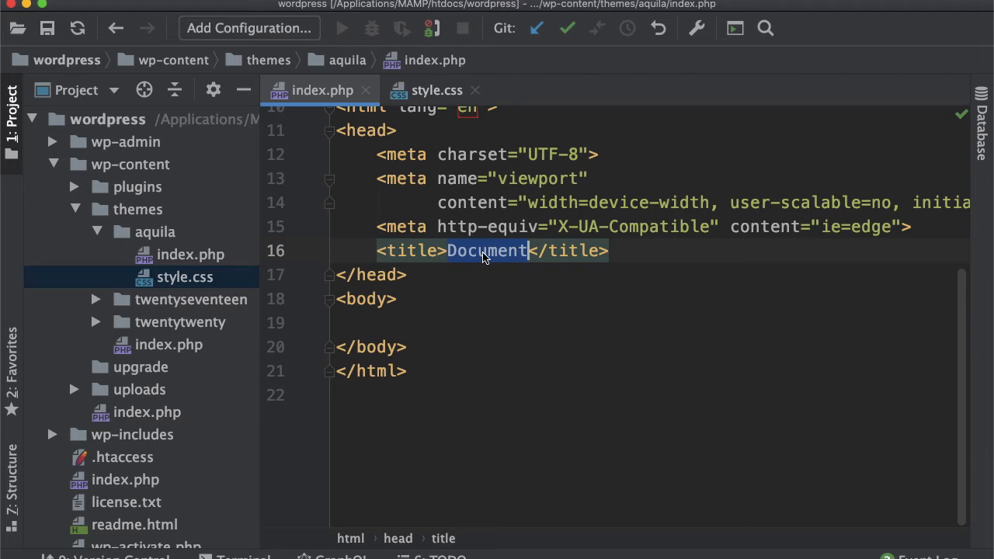
{"action": "type", "text": "WordPress t"}
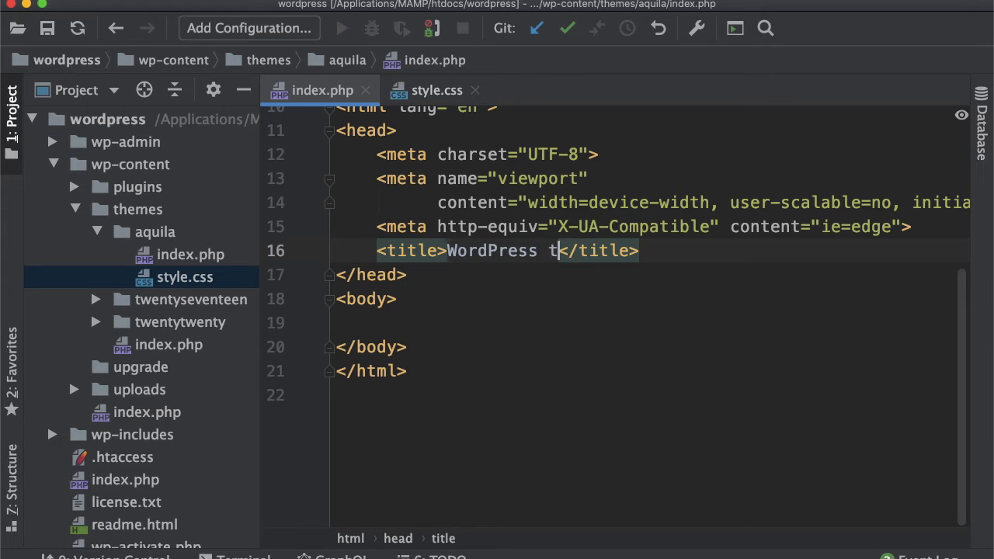
{"action": "type", "text": "hem"}
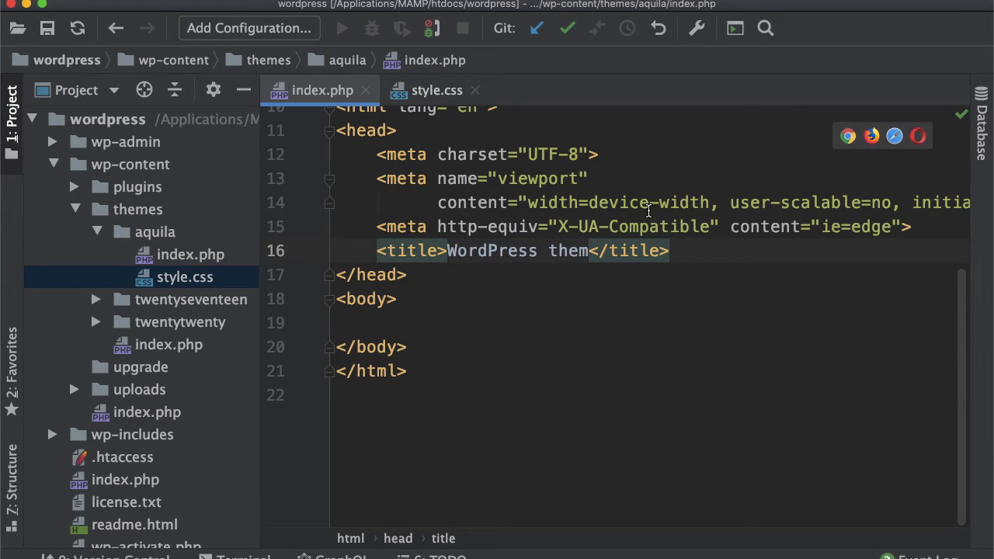
{"action": "left_click", "coordinate": [436, 90]}
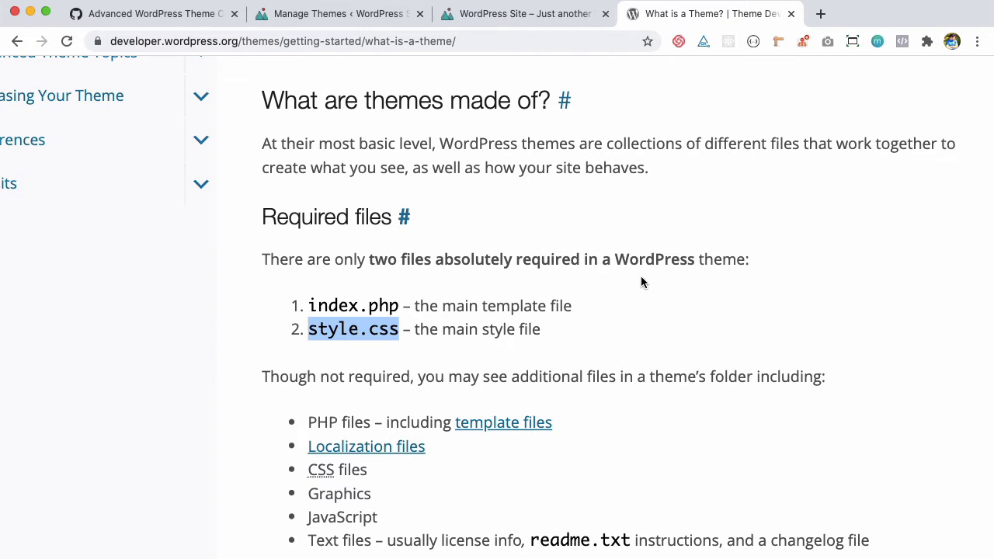
- Open the references board and scroll the Main Stylesheet page to its example style.css header
{"action": "left_click", "coordinate": [151, 13]}
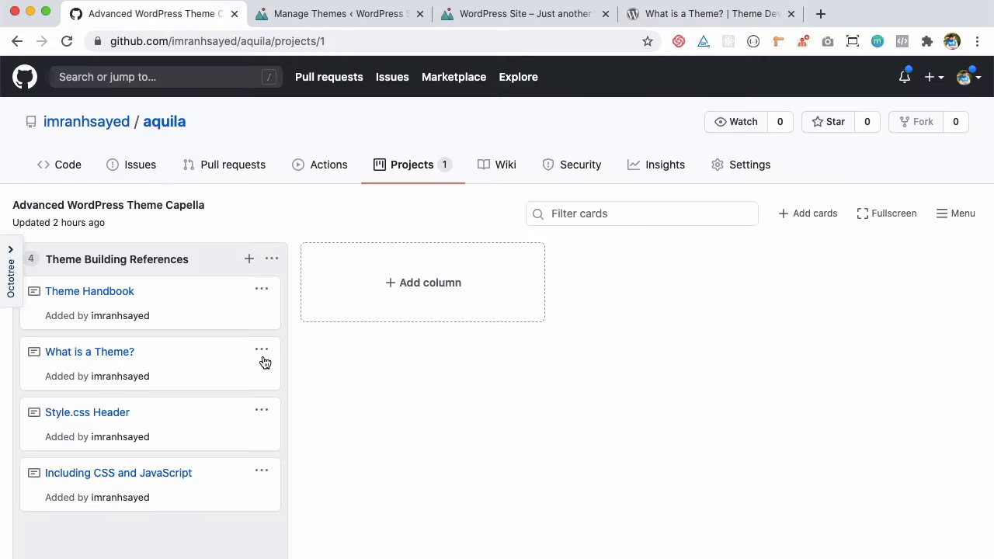
{"action": "mouse_move", "coordinate": [103, 417]}
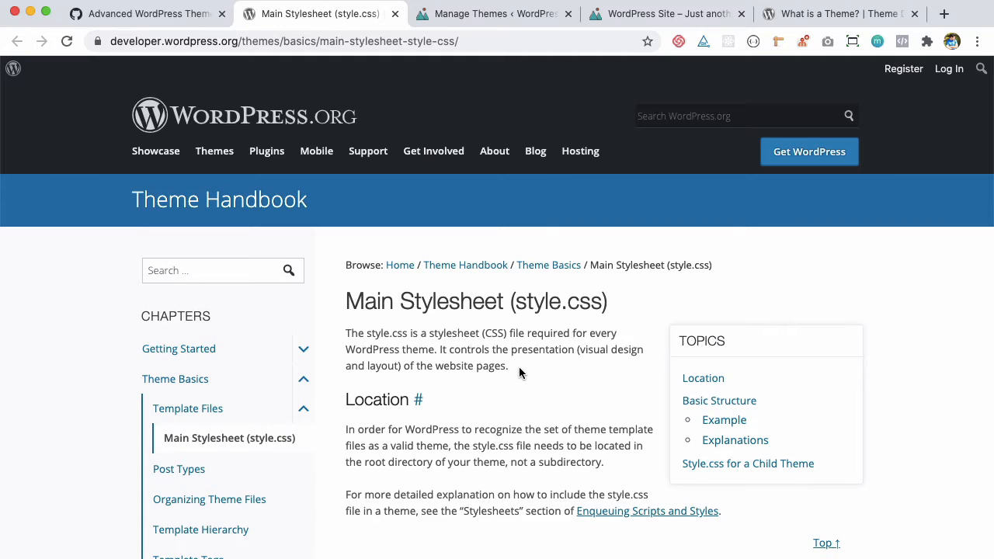
{"action": "scroll", "scroll_direction": "down", "scroll_amount": 3}
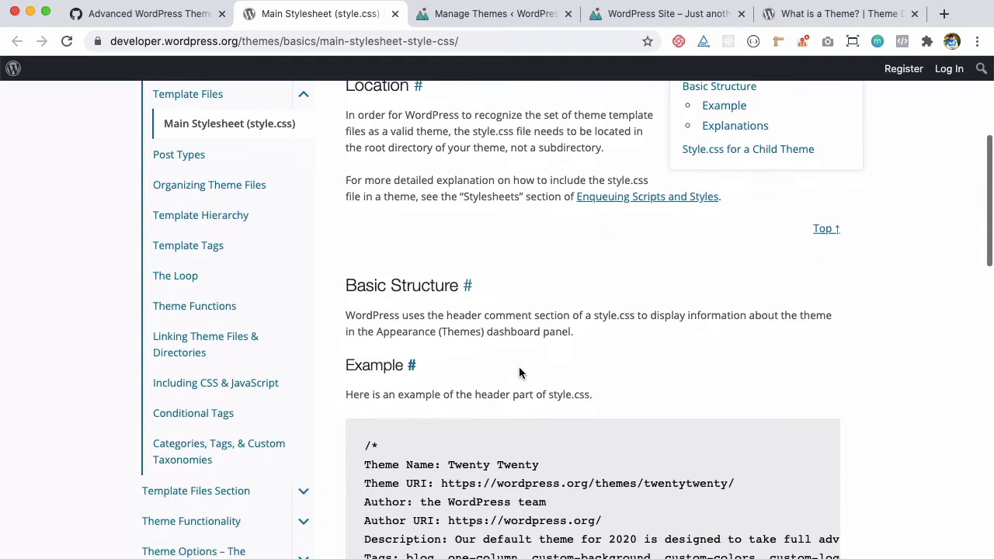
{"action": "scroll", "scroll_direction": "down", "scroll_amount": 3}
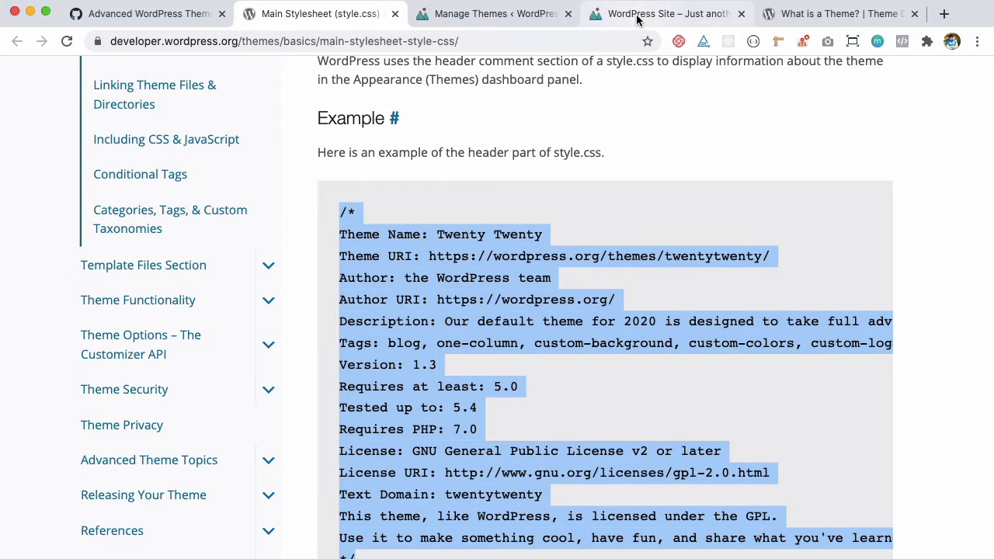
- Back on the Themes admin page, view Twenty Seventeen's theme details
{"action": "left_click", "coordinate": [494, 14]}
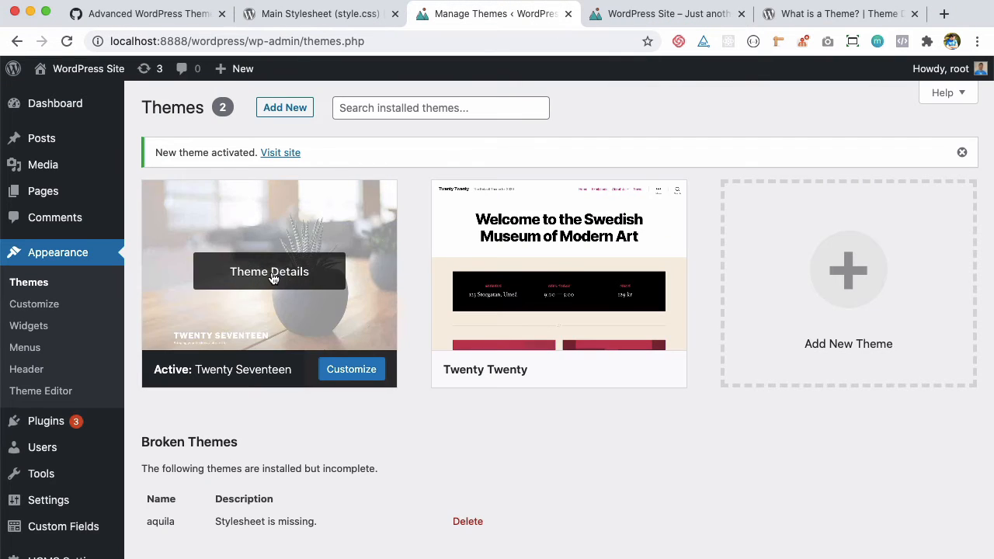
{"action": "left_click", "coordinate": [269, 271]}
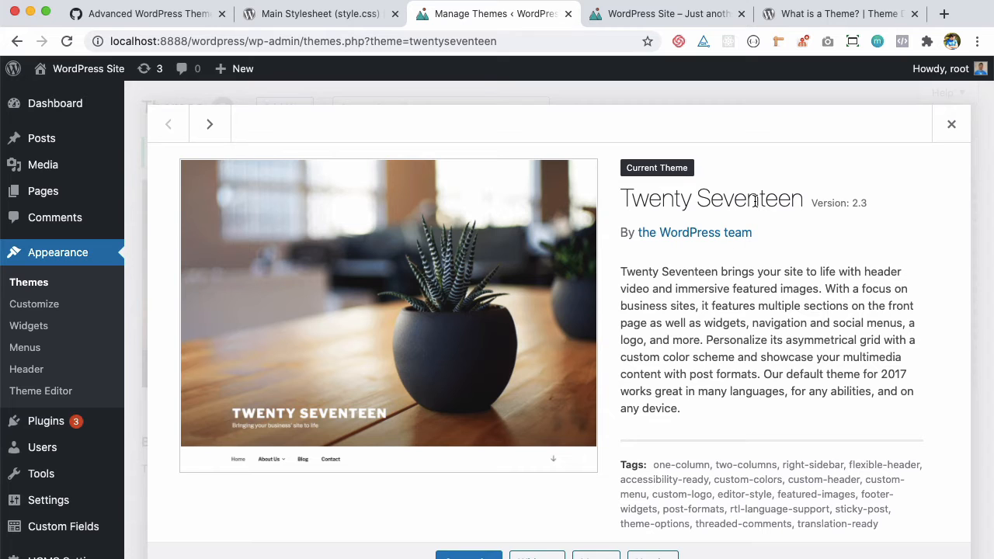
{"action": "mouse_move", "coordinate": [731, 544]}
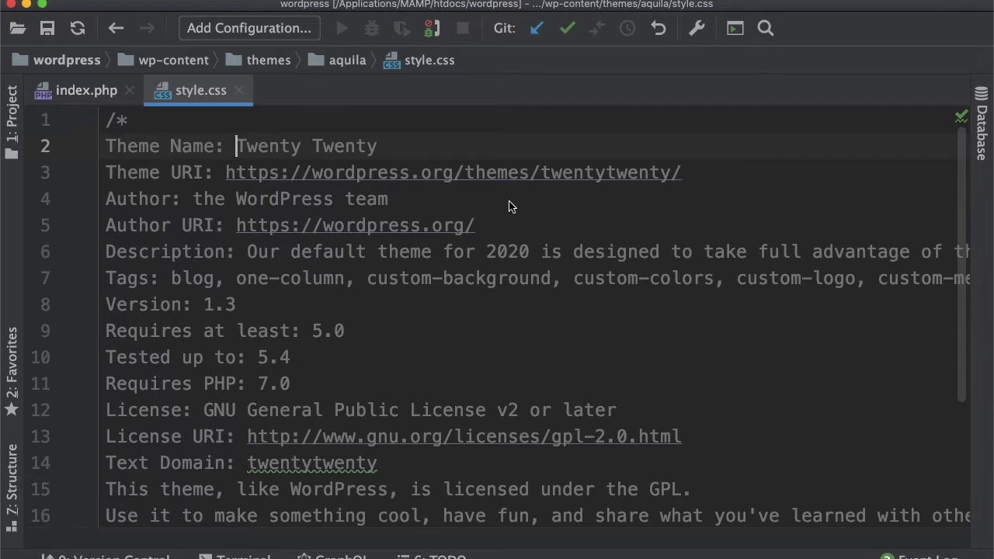
- Replace the Twenty Twenty theme name with Aquila and point the Theme URI at codetek.com/aquila
{"action": "left_click_drag", "start_coordinate": [236, 147], "coordinate": [378, 146]}
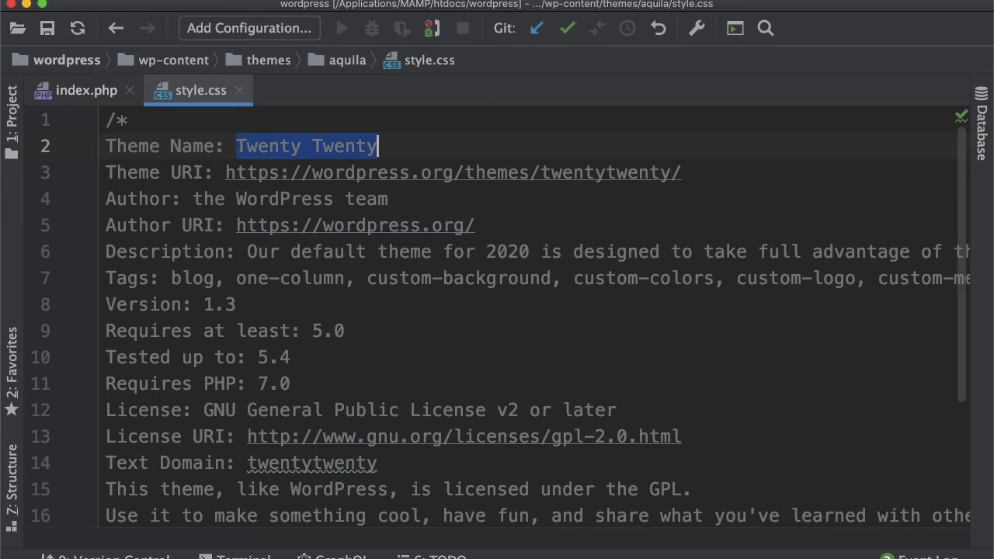
{"action": "type", "text": "Aqui"}
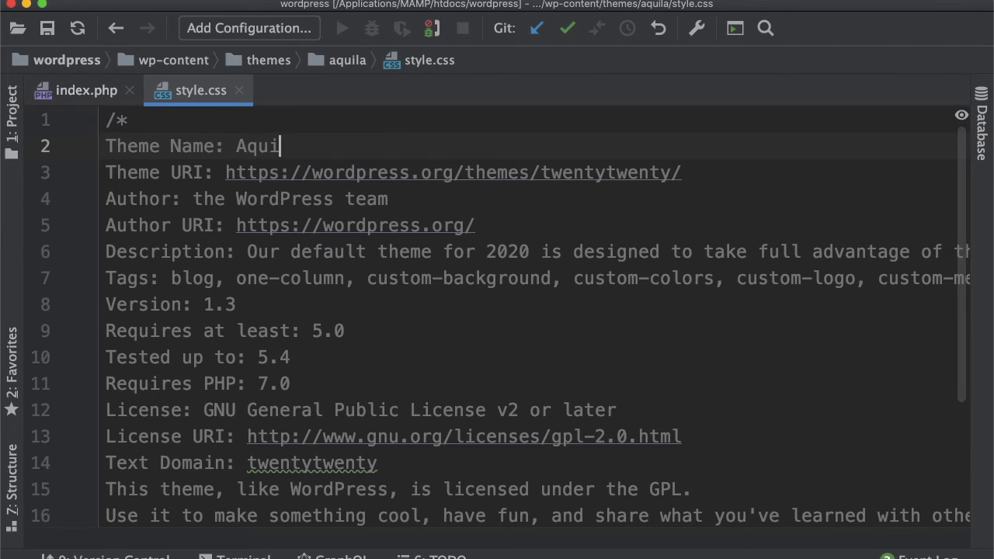
{"action": "type", "text": "la"}
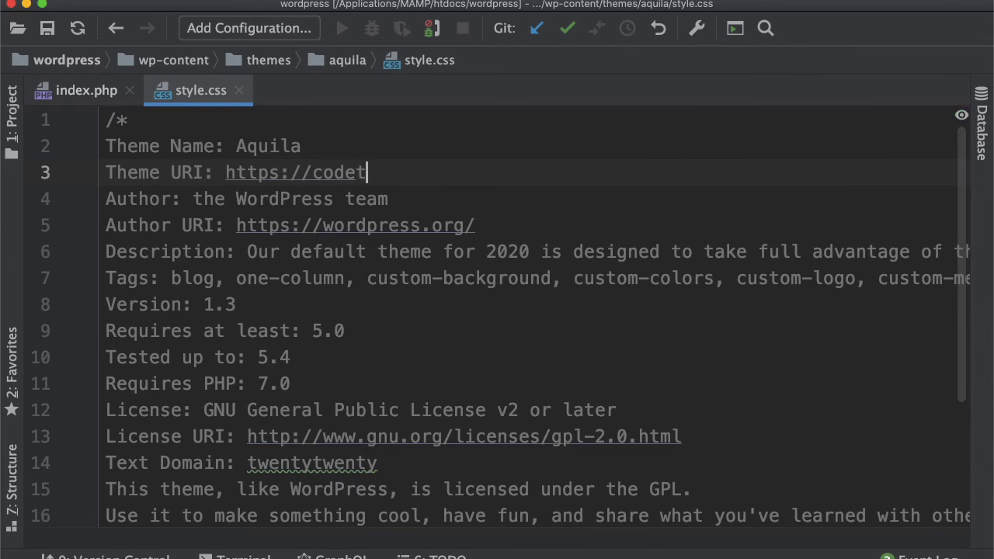
{"action": "type", "text": "ek.com"}
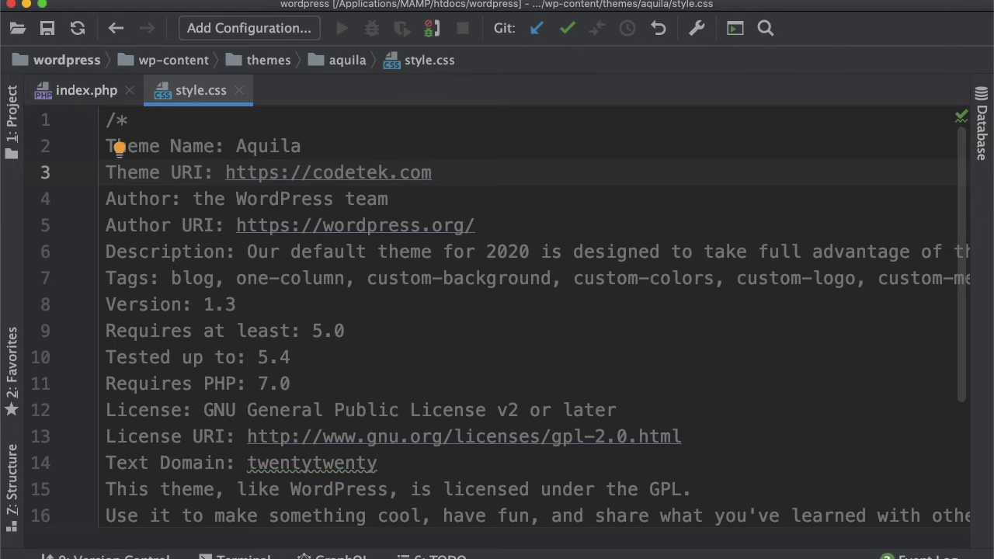
{"action": "type", "text": "/q"}
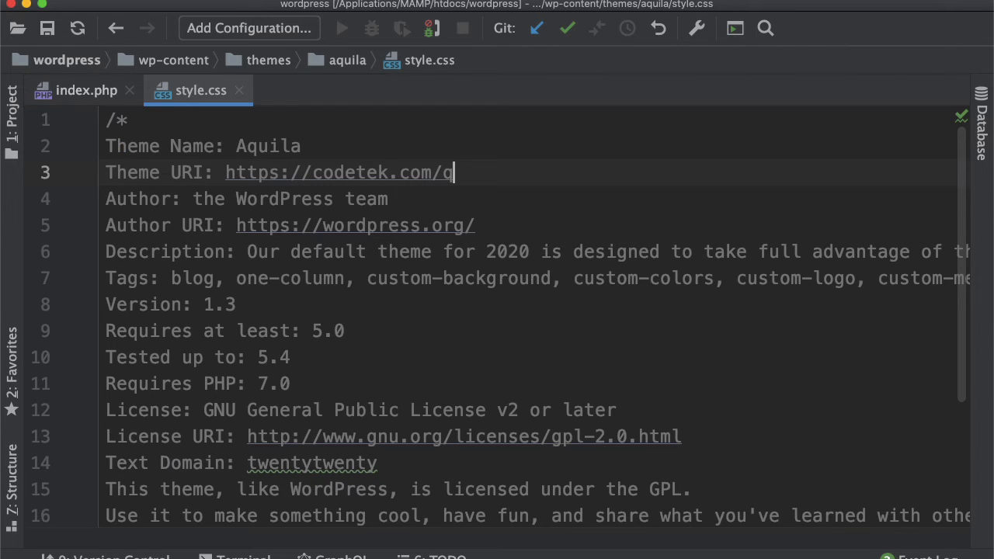
{"action": "type", "text": "uila"}
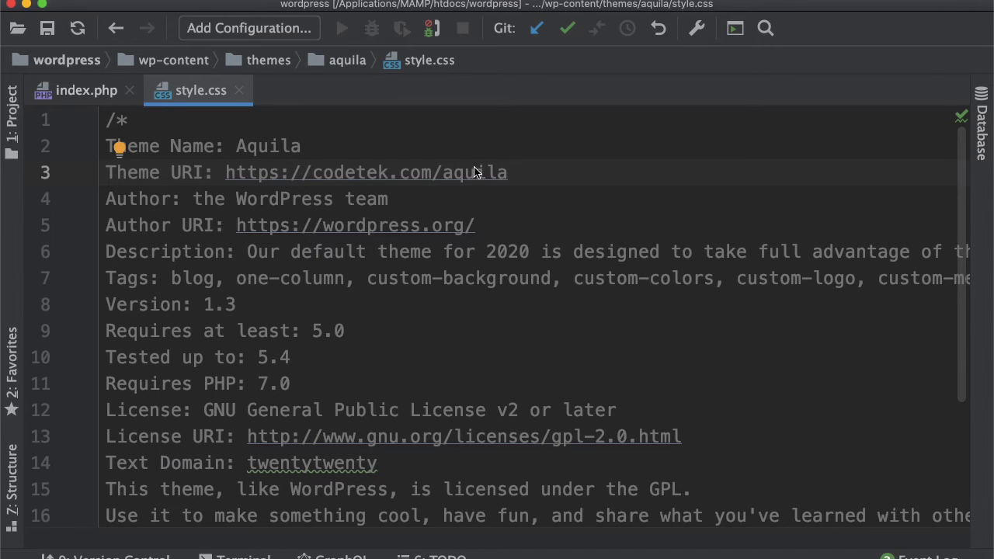
{"action": "mouse_move", "coordinate": [513, 179]}
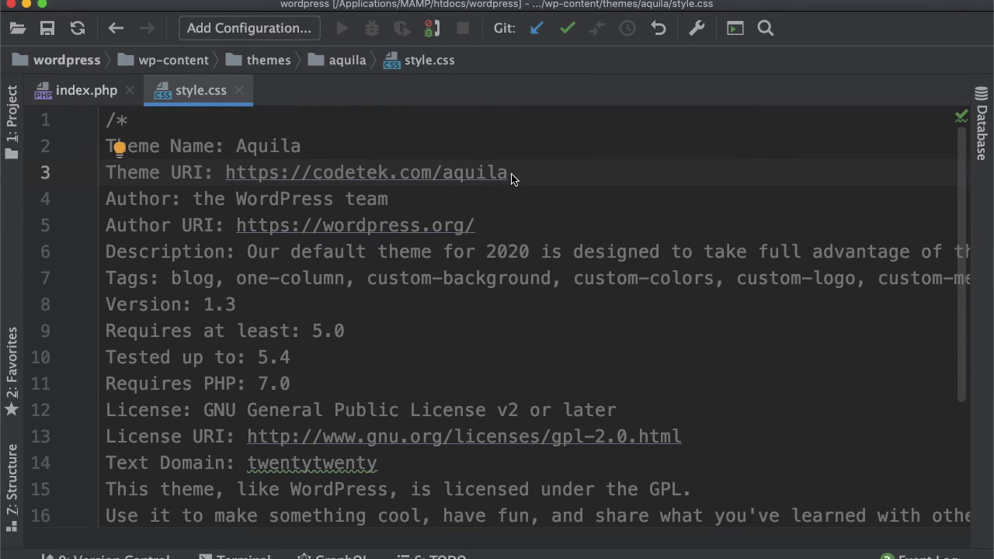
{"action": "mouse_move", "coordinate": [506, 188]}
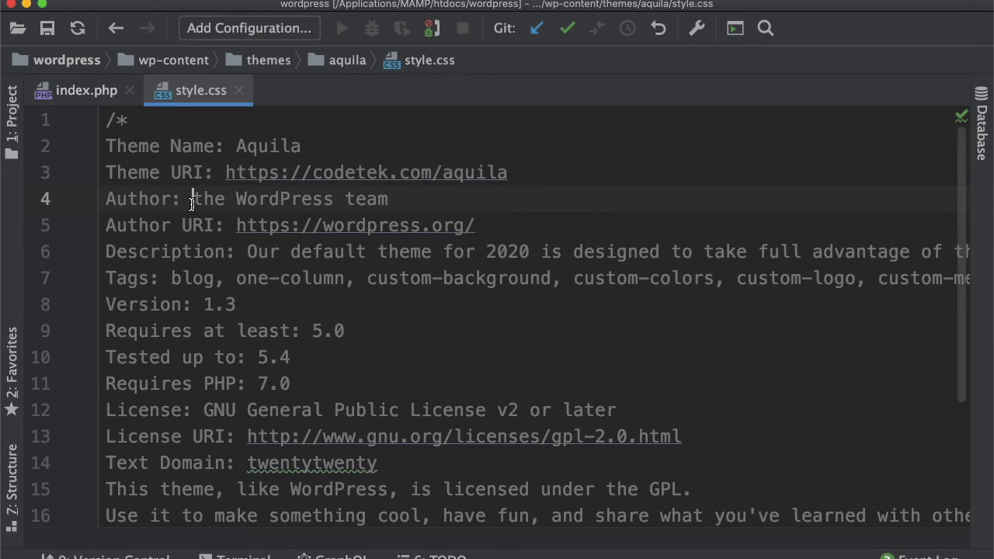
- Set author Imran Sayed, the about-page author URI, and a WordPress blogging description
{"action": "type", "text": "Im"}
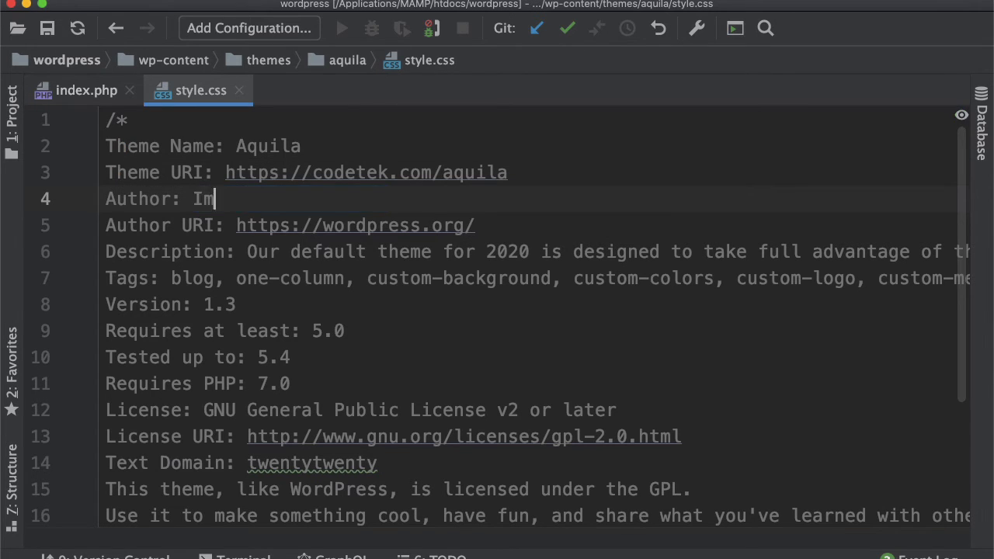
{"action": "type", "text": "ran Sayed"}
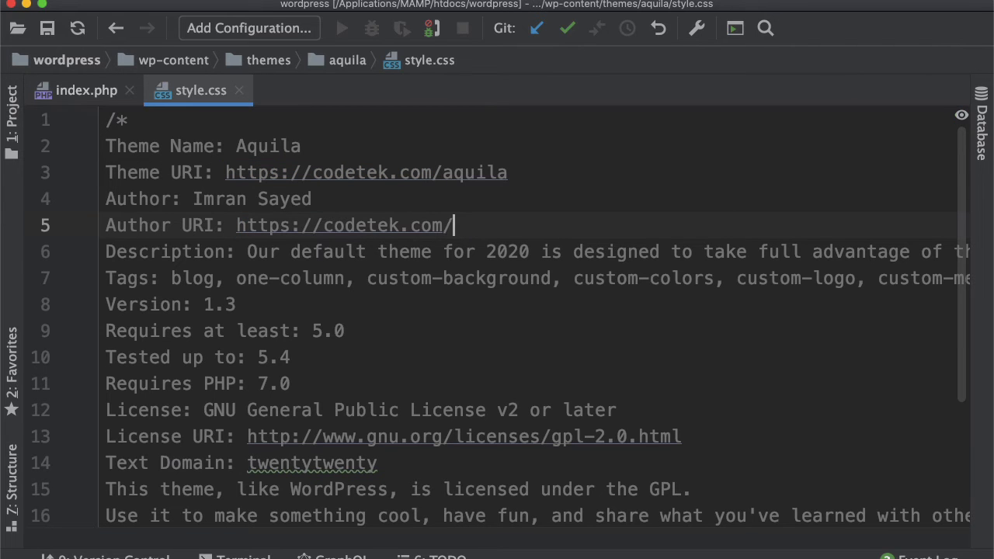
{"action": "type", "text": "about"}
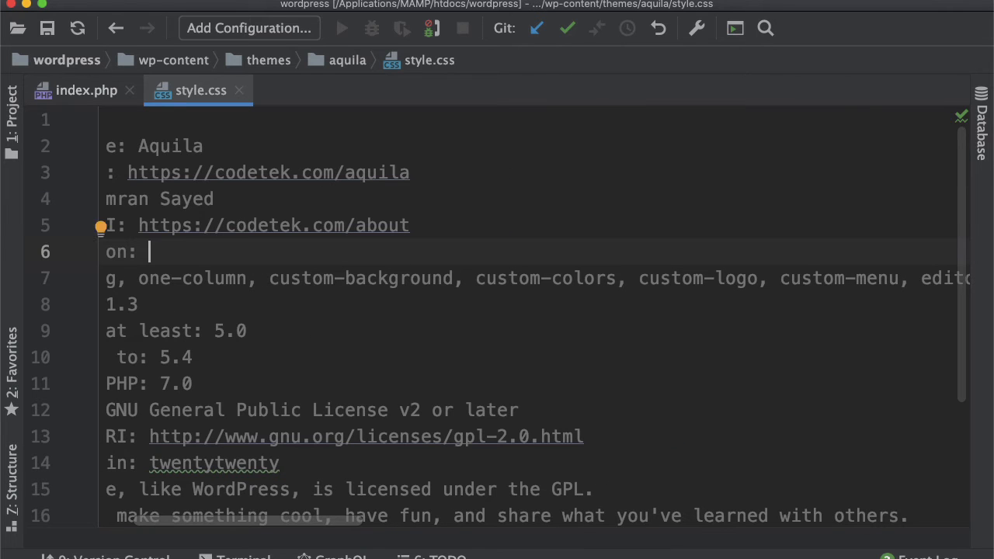
{"action": "type", "text": "WorPress"}
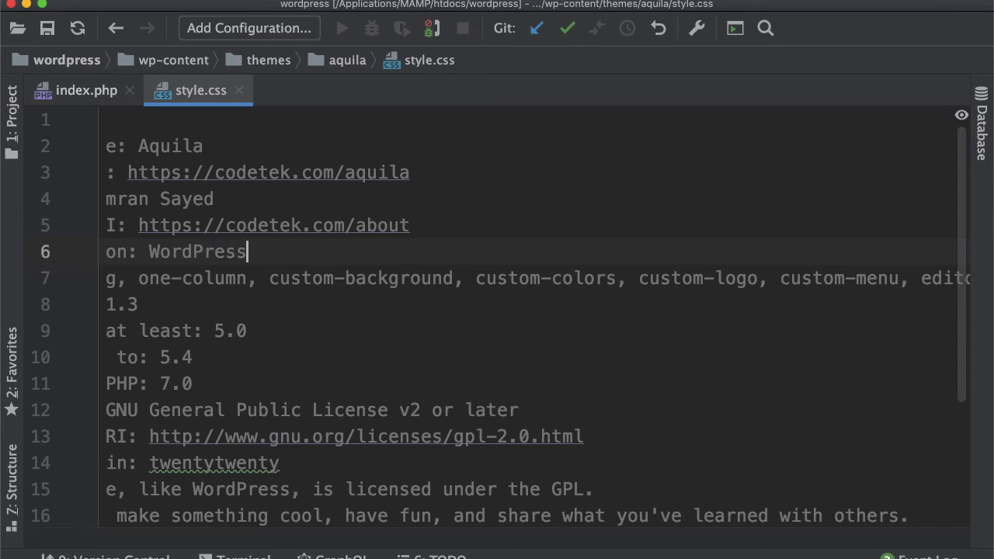
{"action": "type", "text": "blogging"}
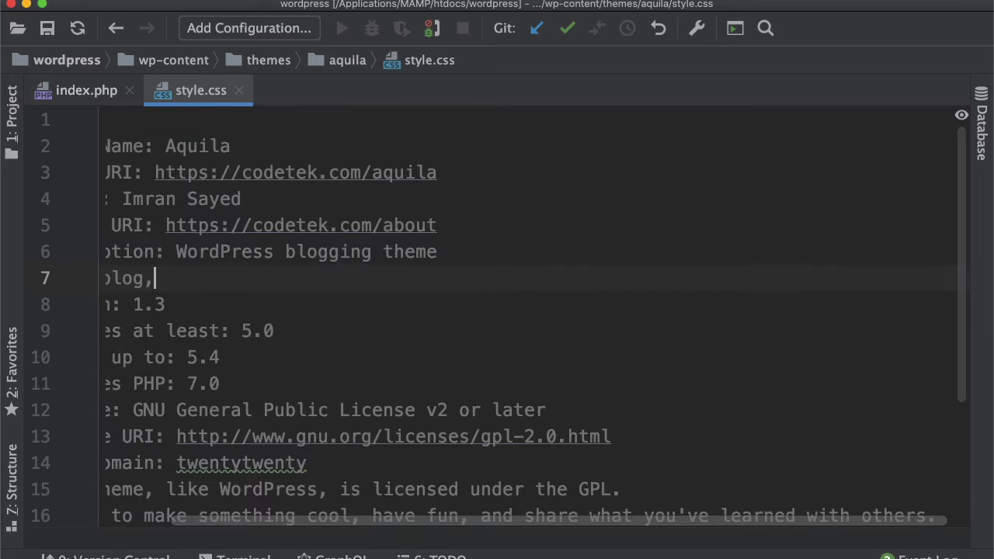
- Add the 'theme' tag after blog and set Version to 1.0
{"action": "type", "text": "t"}
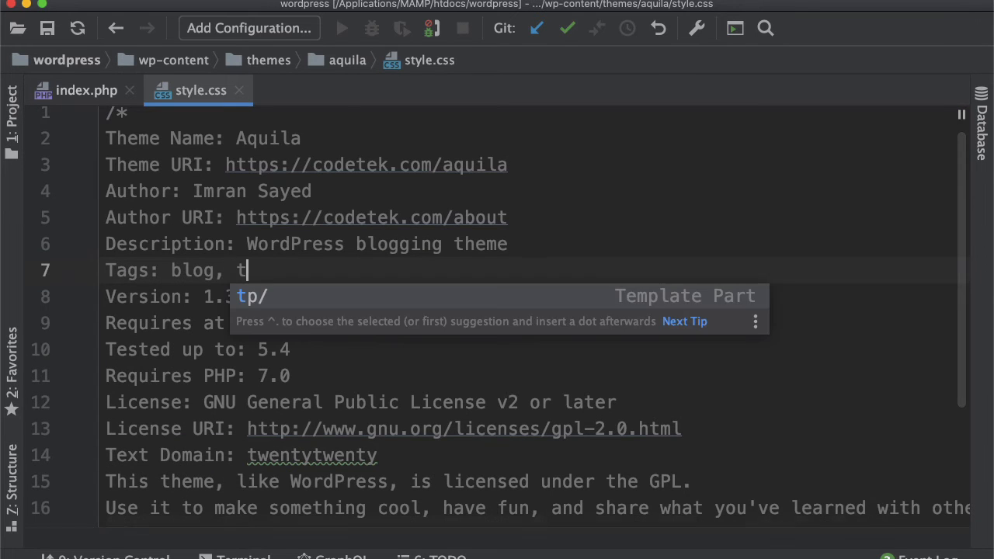
{"action": "type", "text": "heme"}
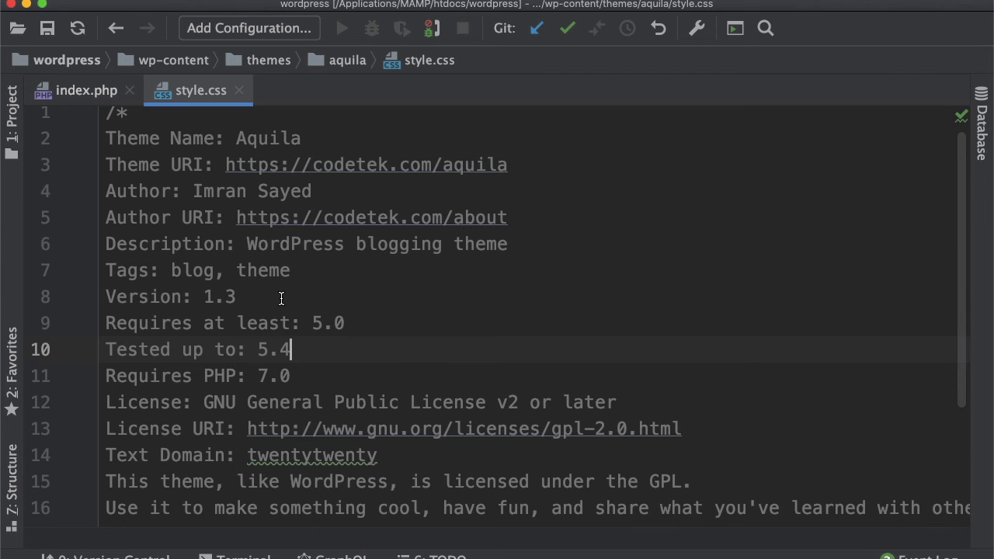
{"action": "type", "text": "1.0"}
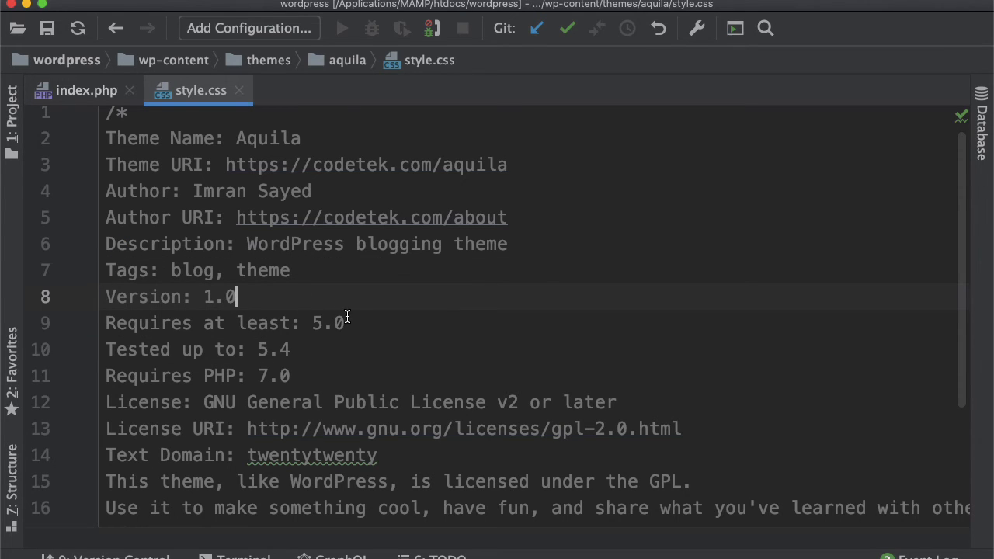
{"action": "mouse_move", "coordinate": [271, 336]}
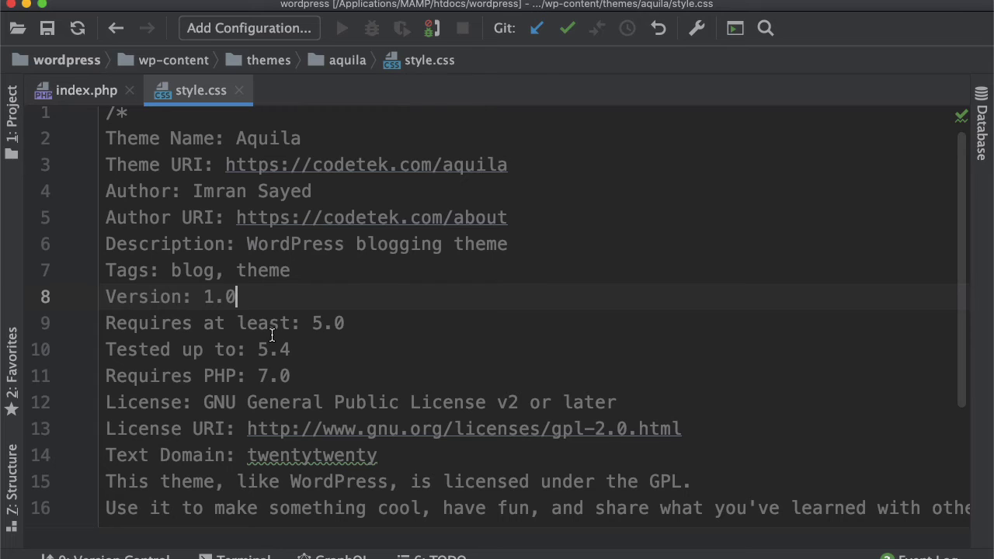
{"action": "mouse_move", "coordinate": [326, 324]}
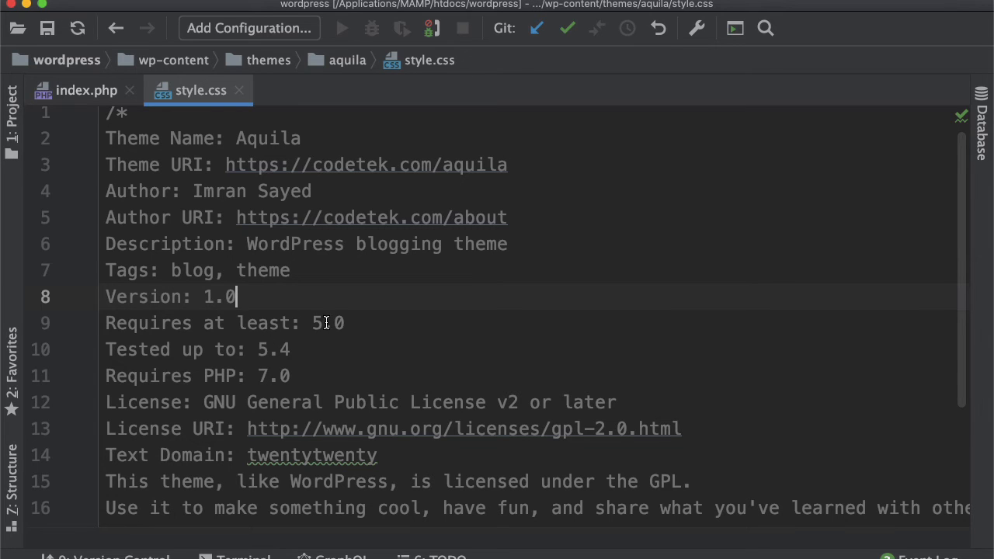
{"action": "mouse_move", "coordinate": [322, 333]}
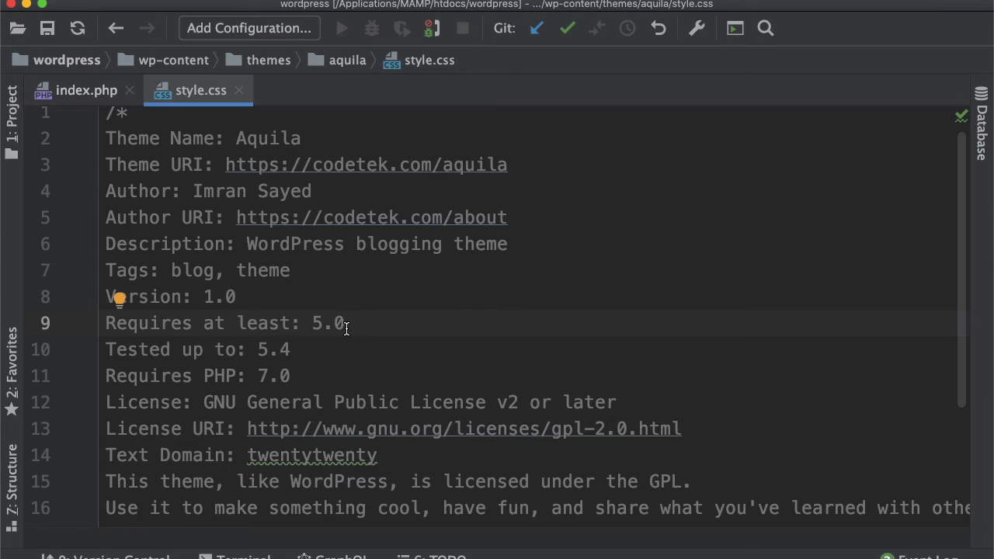
{"action": "mouse_move", "coordinate": [183, 359]}
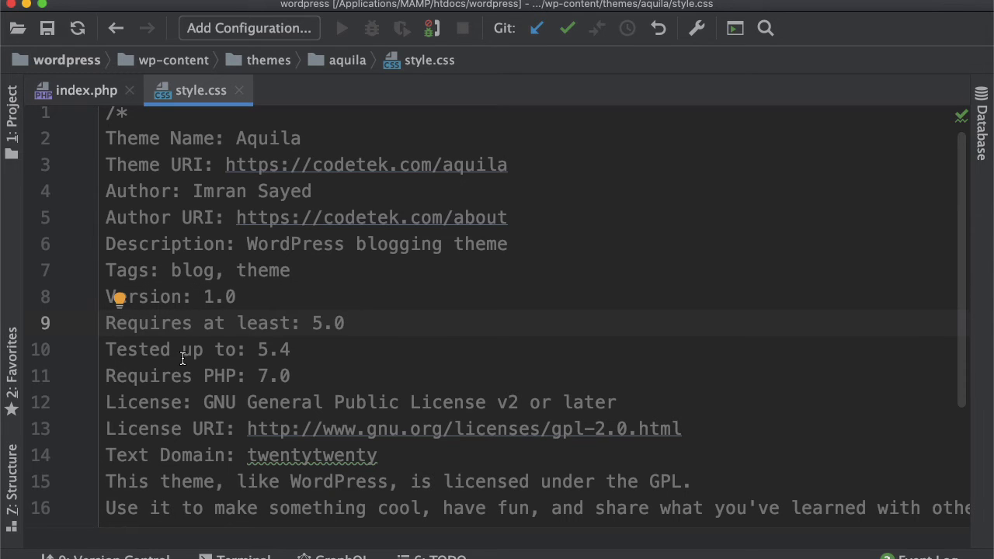
- Change the Text Domain from twentytwenty to aquila to match the theme folder
{"action": "scroll", "scroll_direction": "down", "scroll_amount": 3}
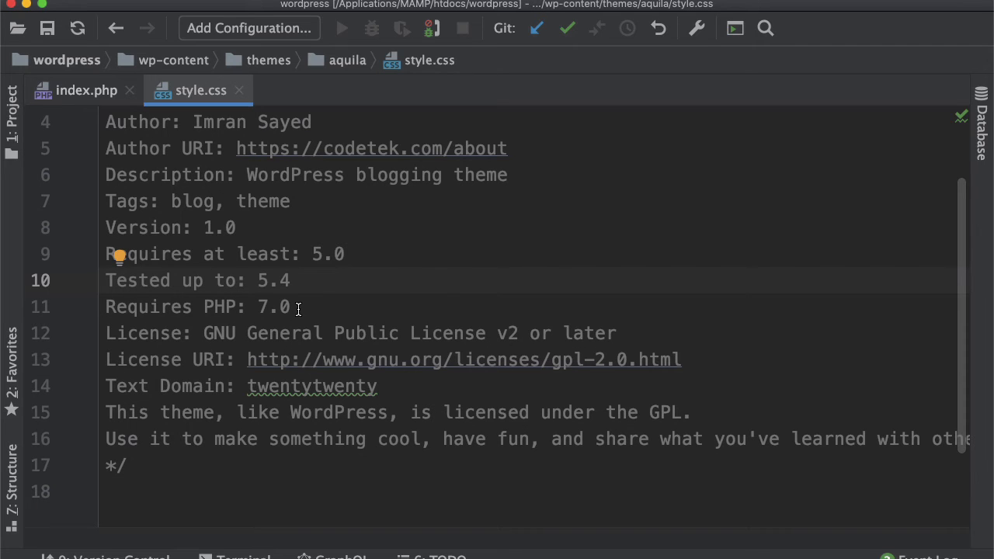
{"action": "mouse_move", "coordinate": [500, 361]}
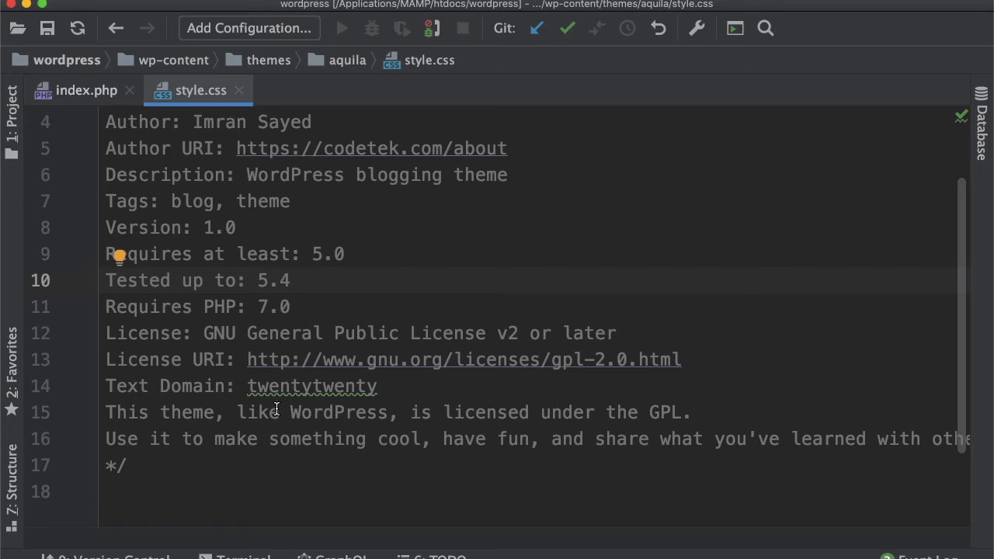
{"action": "mouse_move", "coordinate": [348, 386]}
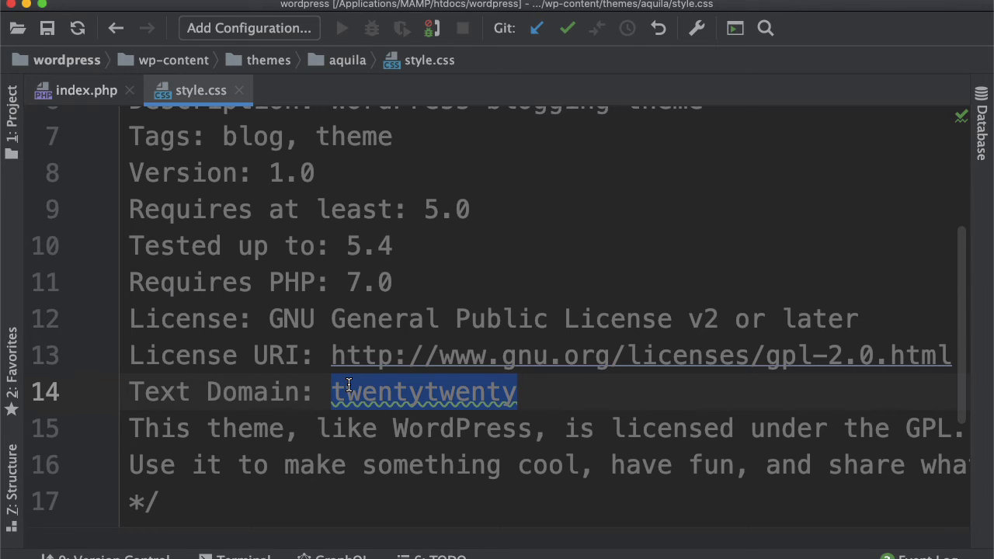
{"action": "mouse_move", "coordinate": [13, 115]}
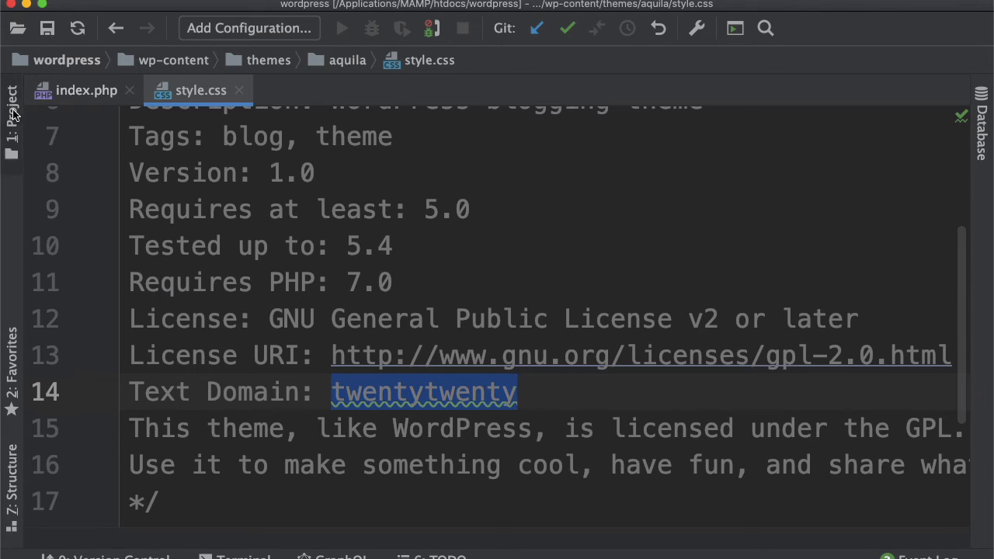
{"action": "left_click", "coordinate": [11, 101]}
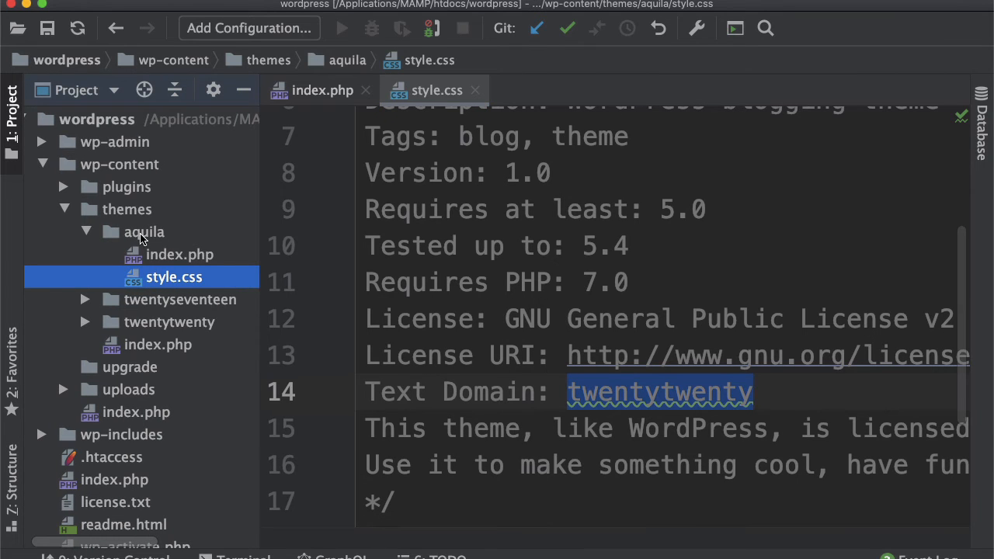
{"action": "left_click", "coordinate": [143, 231]}
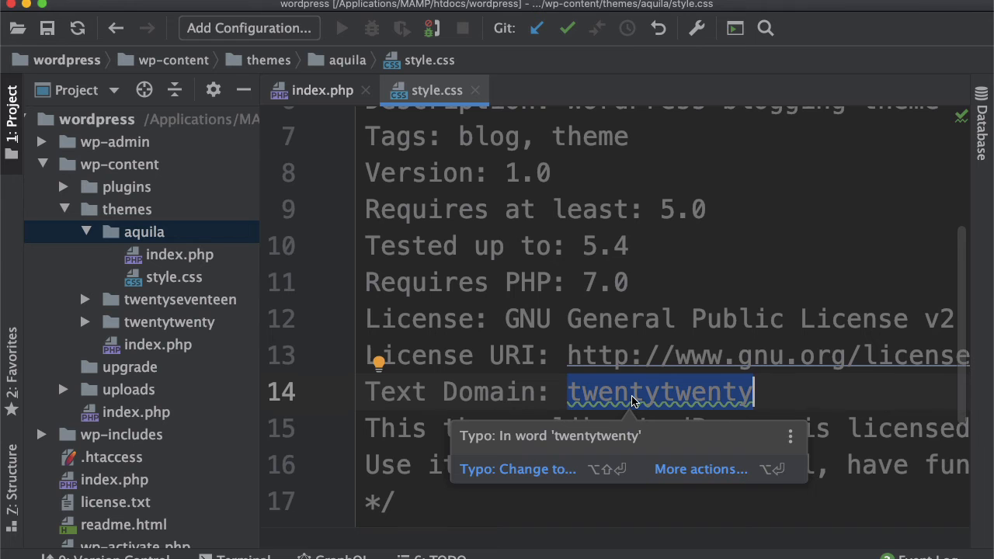
{"action": "type", "text": "qu"}
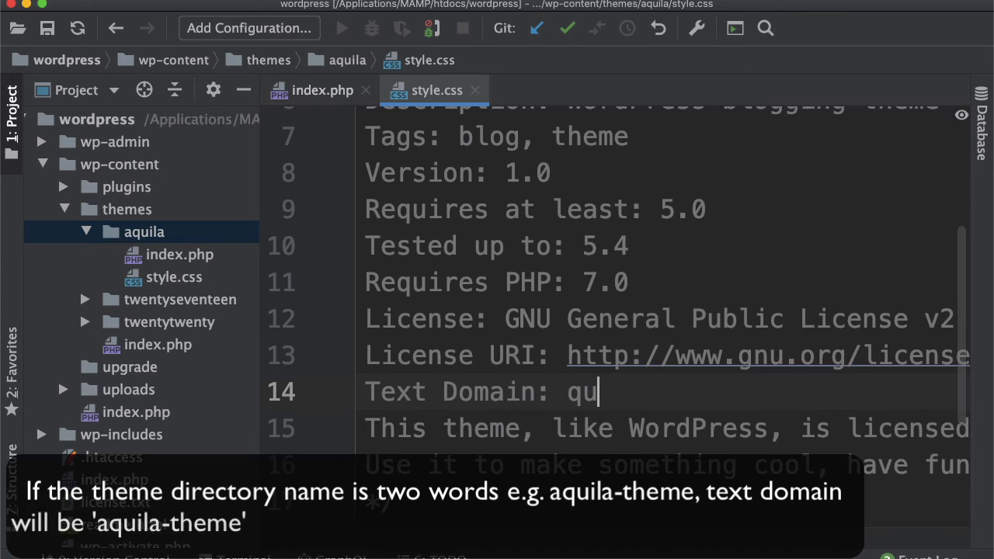
{"action": "type", "text": "aquilla"}
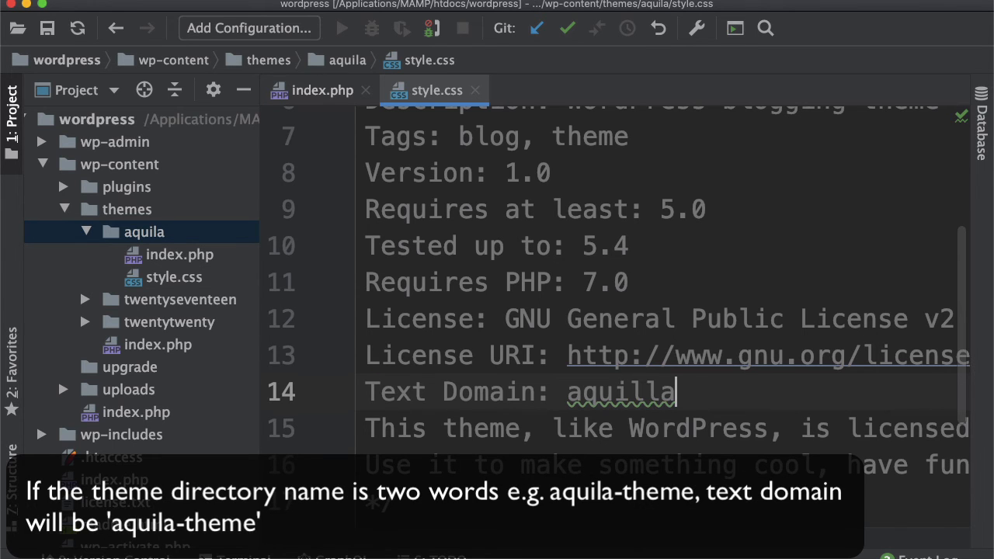
{"action": "key", "text": "Backspace"}
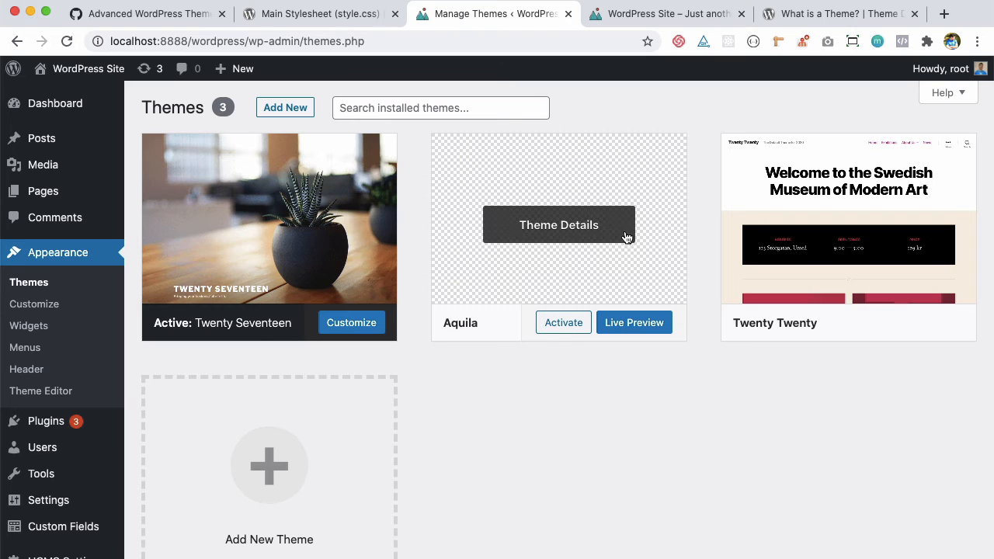
{"action": "mouse_move", "coordinate": [552, 256]}
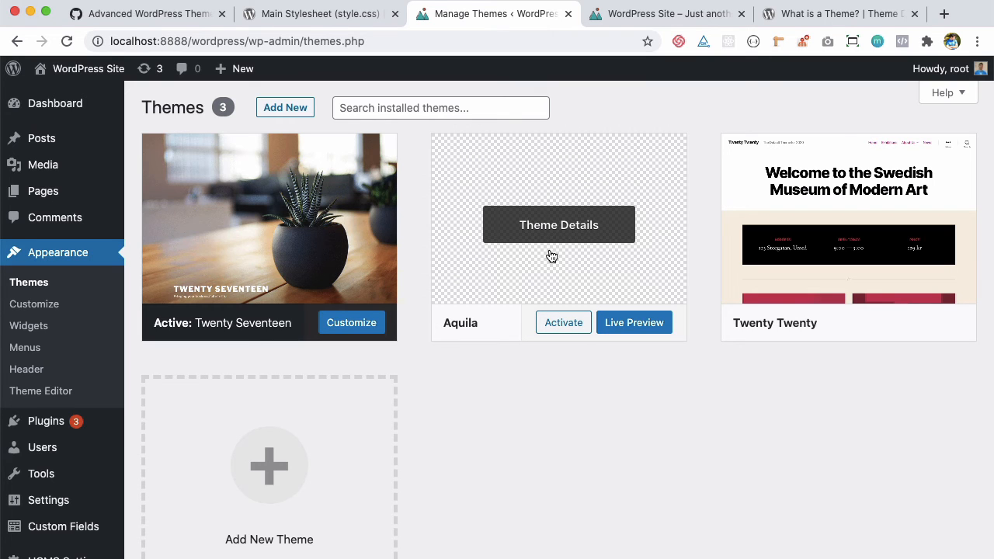
{"action": "mouse_move", "coordinate": [566, 236]}
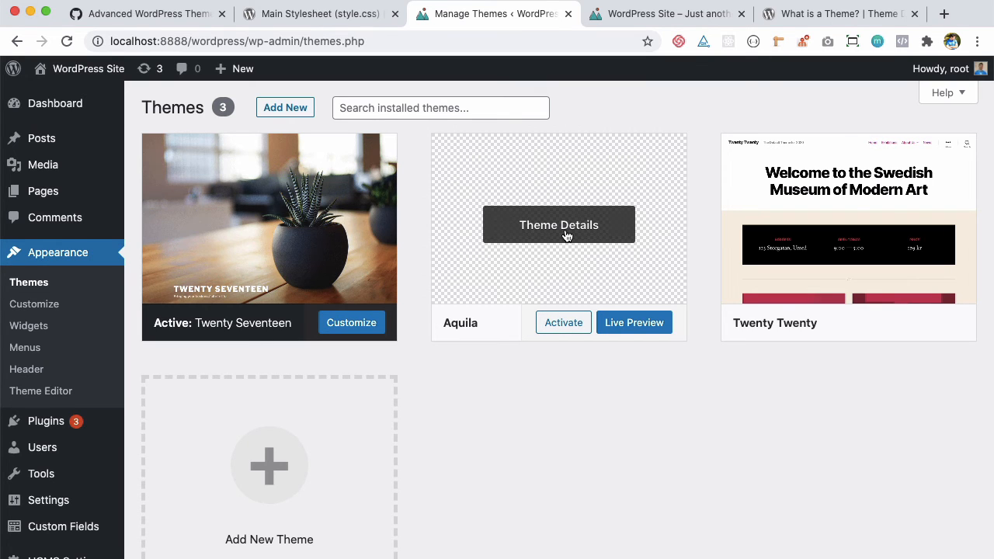
- View Aquila's theme details and highlight the theme name Aquila
{"action": "left_click", "coordinate": [558, 224]}
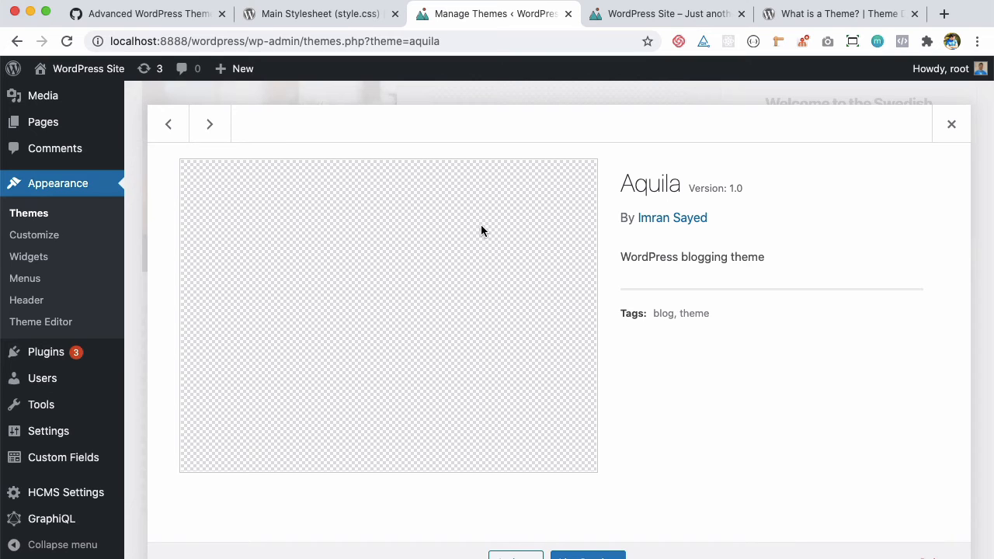
{"action": "double_click", "coordinate": [649, 184]}
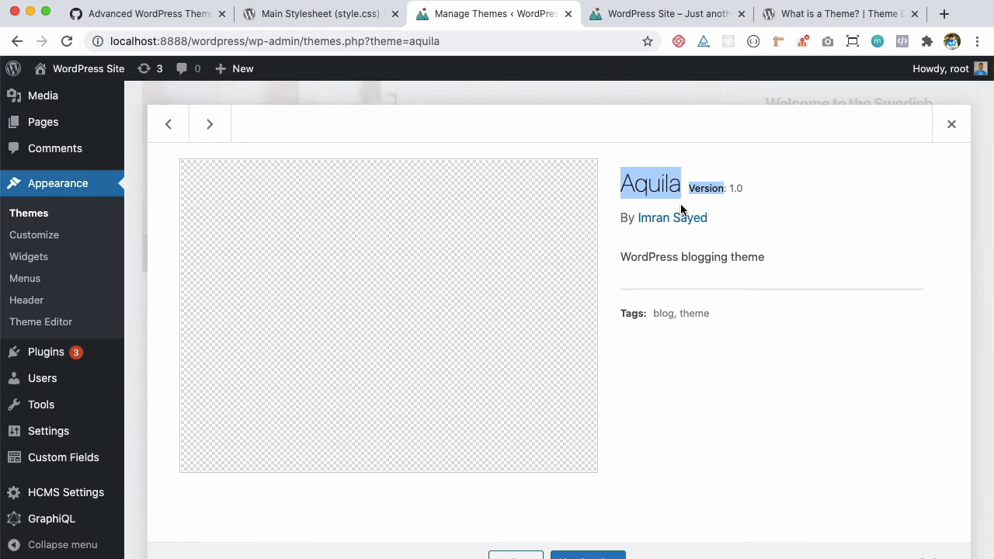
{"action": "mouse_move", "coordinate": [618, 214]}
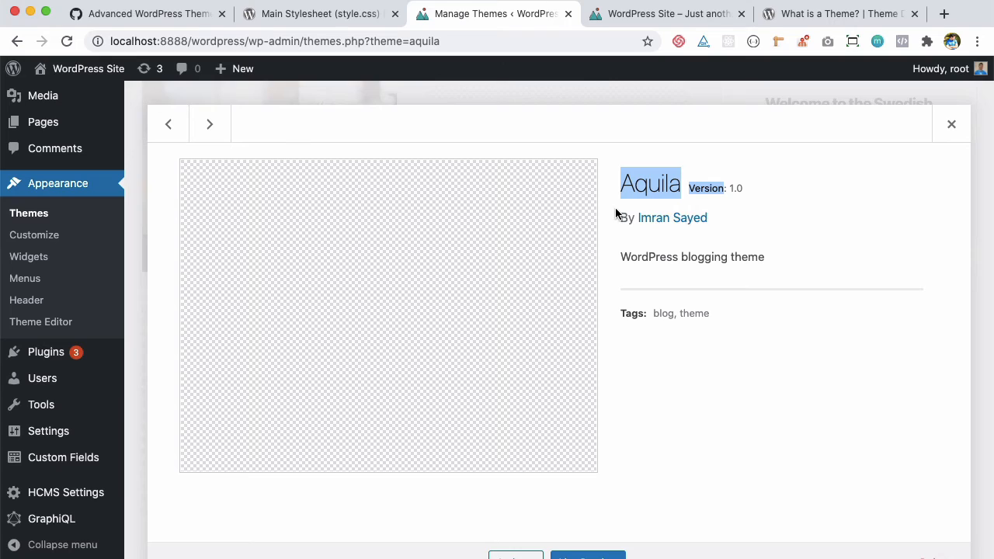
{"action": "mouse_move", "coordinate": [611, 235]}
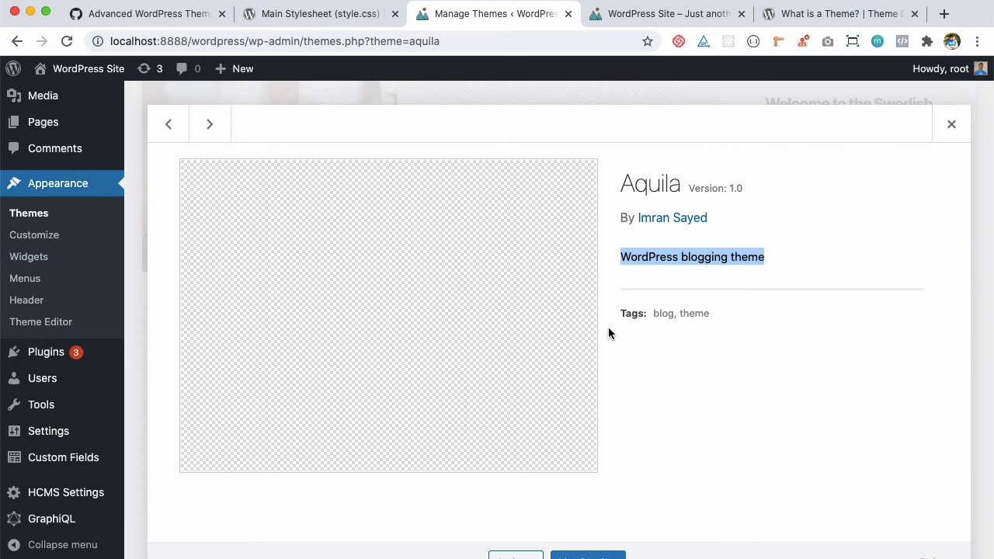
{"action": "mouse_move", "coordinate": [742, 393]}
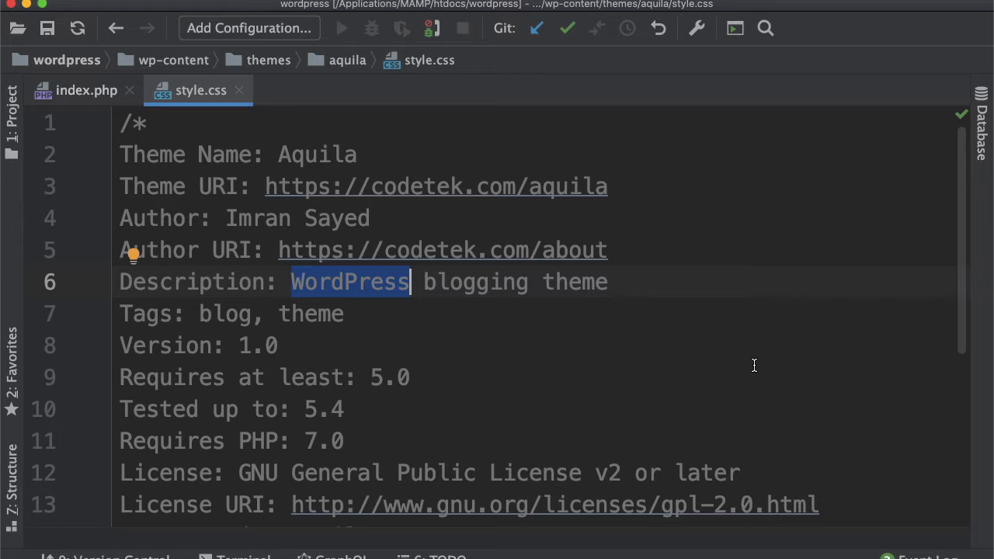
- Scroll through style.css in PhpStorm before moving to index.php
{"action": "scroll", "scroll_direction": "down", "scroll_amount": 3}
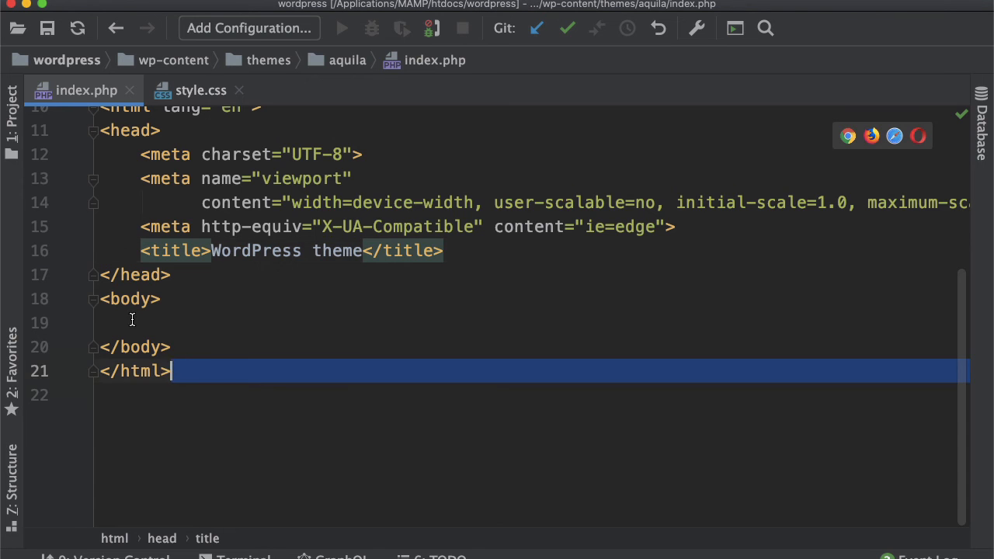
- Type 'Hello WordPress' inside the body of index.php
{"action": "type", "text": "Hell"}
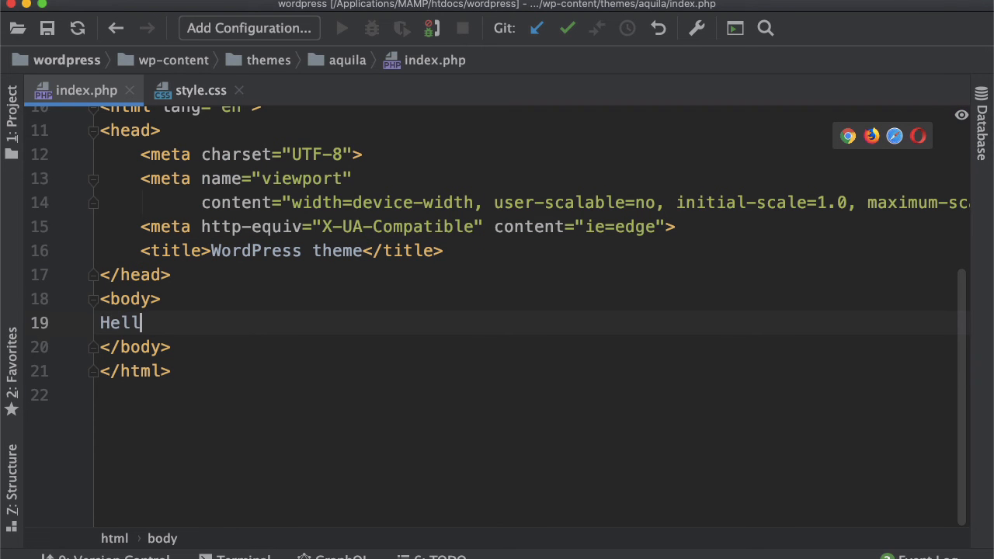
{"action": "type", "text": "o WordPre"}
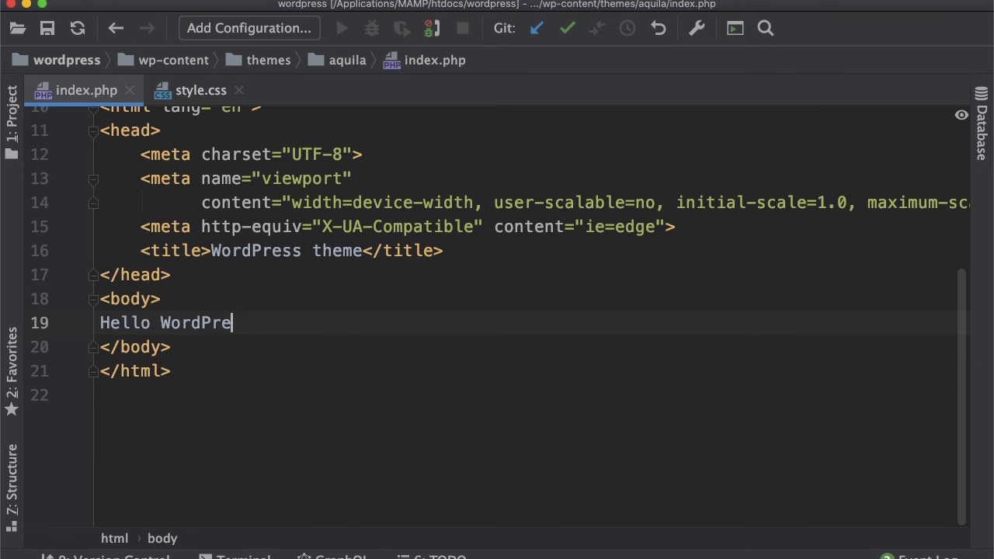
{"action": "scroll", "scroll_direction": "up", "scroll_amount": 3}
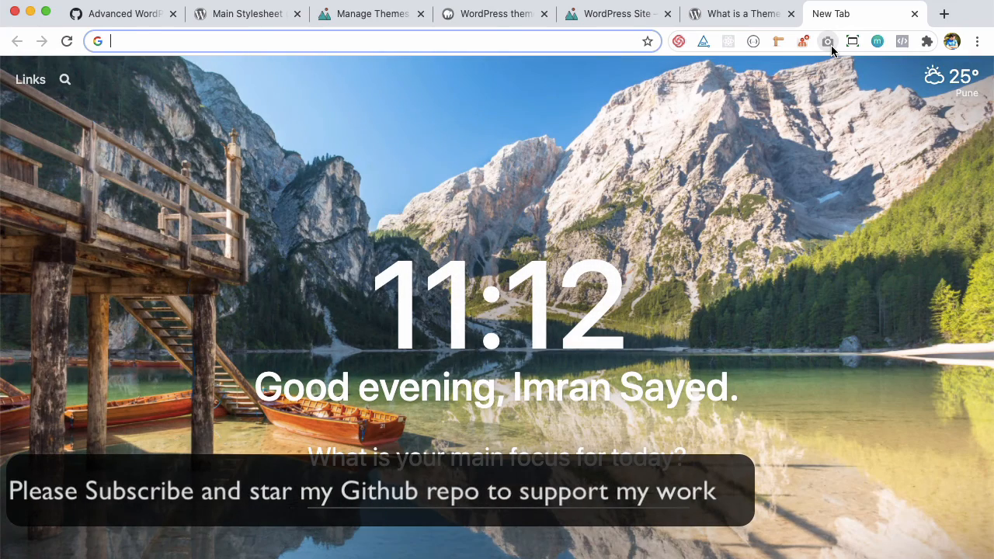
- Go to github.com/imranhsayed and scroll down the profile page
{"action": "type", "text": "github.com/imranhsayed"}
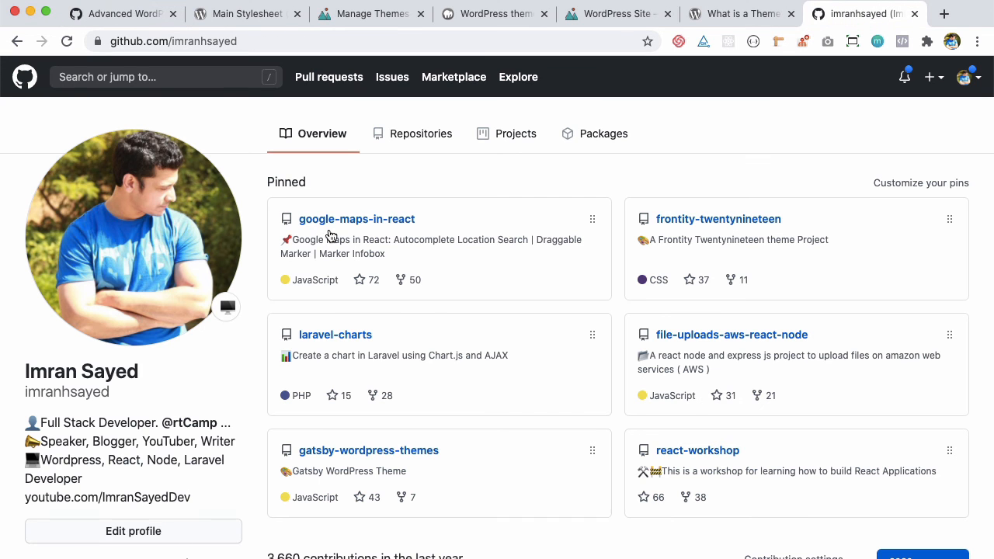
{"action": "scroll", "scroll_direction": "down", "scroll_amount": 3}
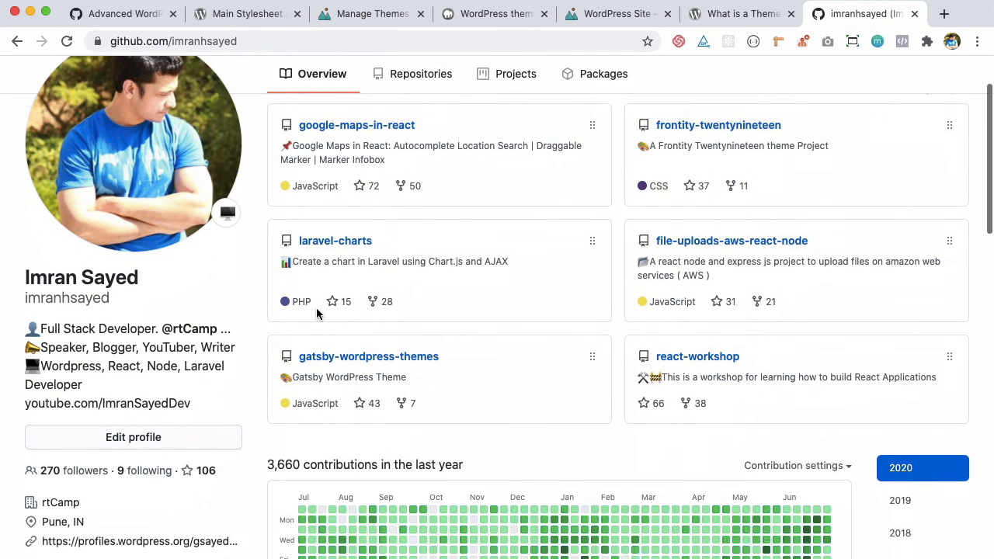